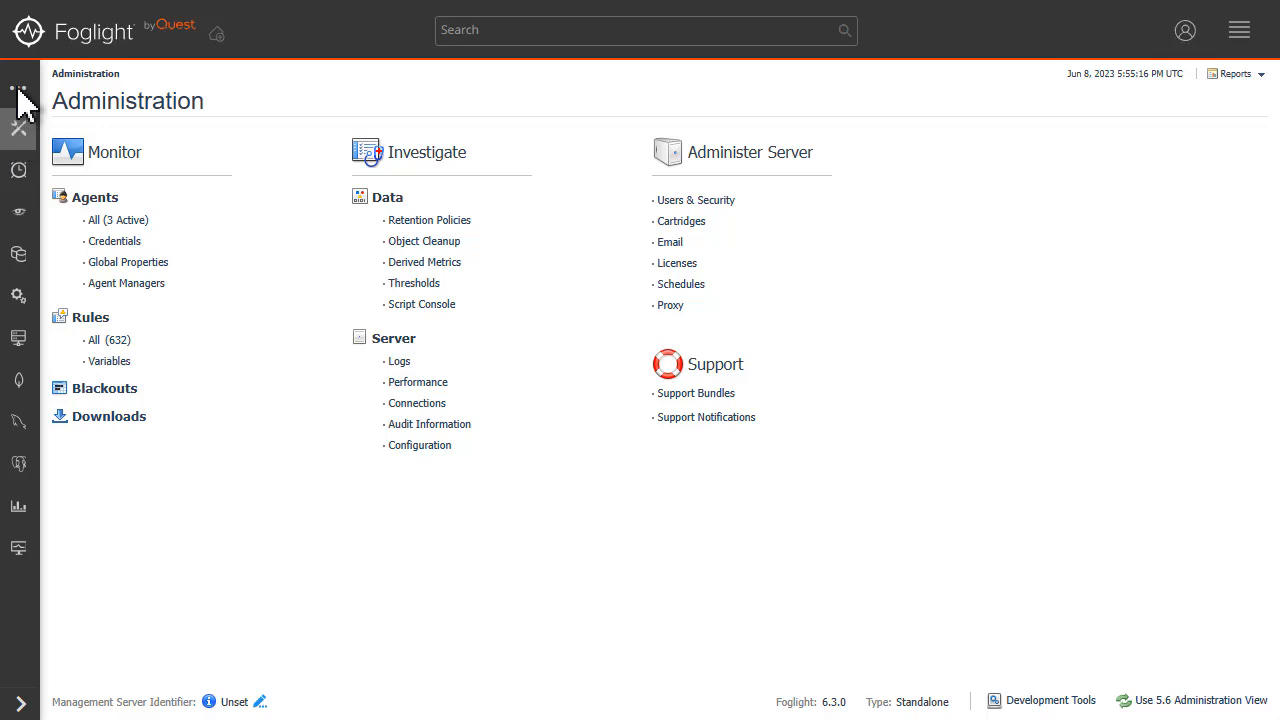
Go to the Databases dashboard, which lists no monitored instances yet
left_click(18, 90)
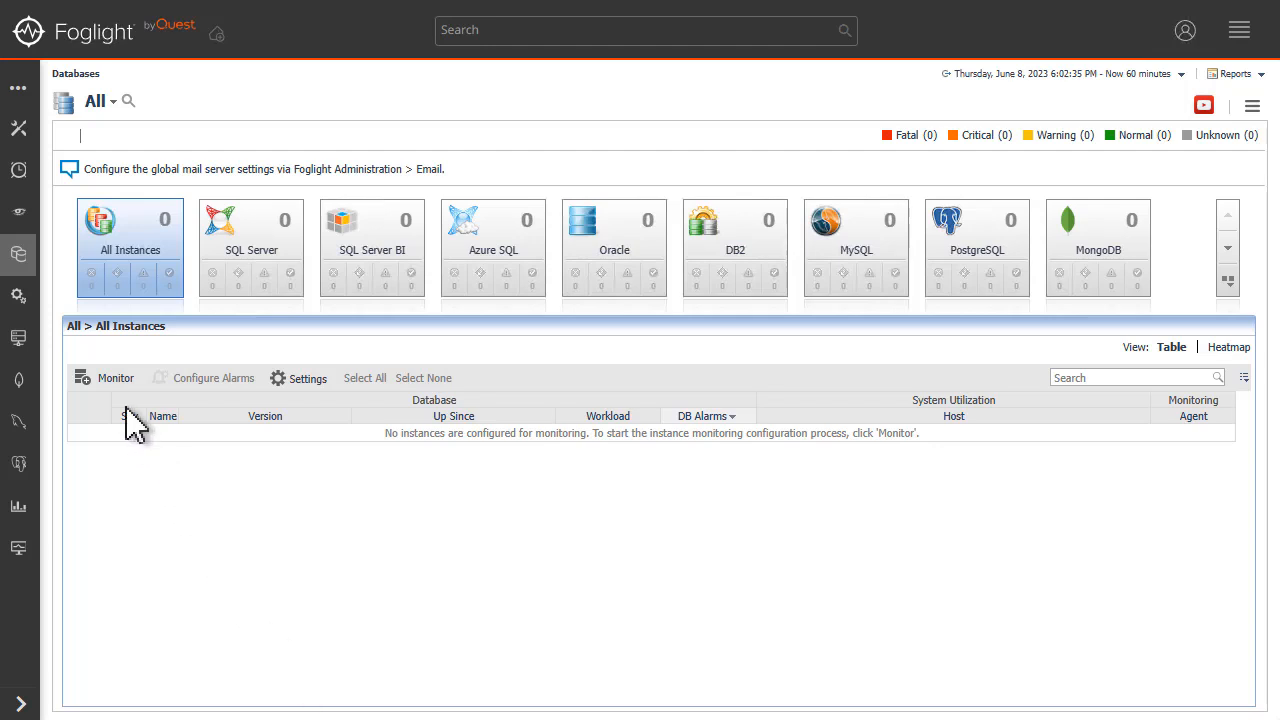
Start the Monitor SQL Server Instance form from the Monitor menu
left_click(116, 378)
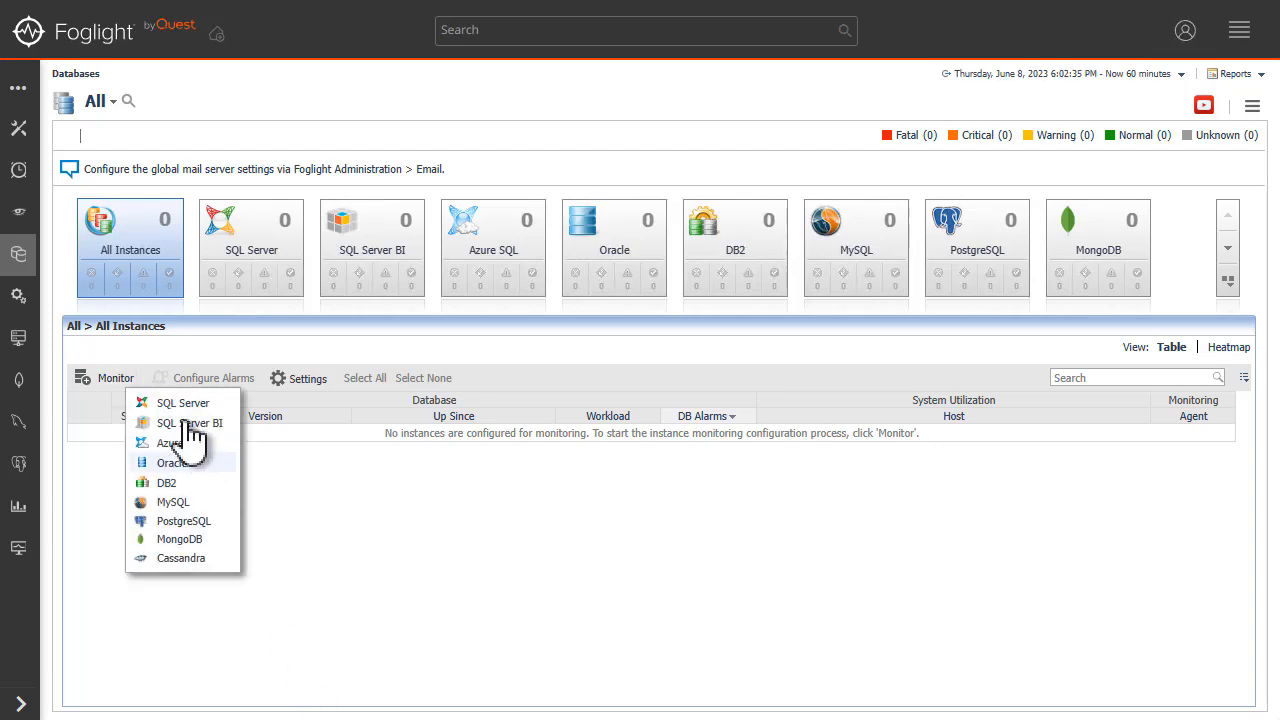
left_click(184, 402)
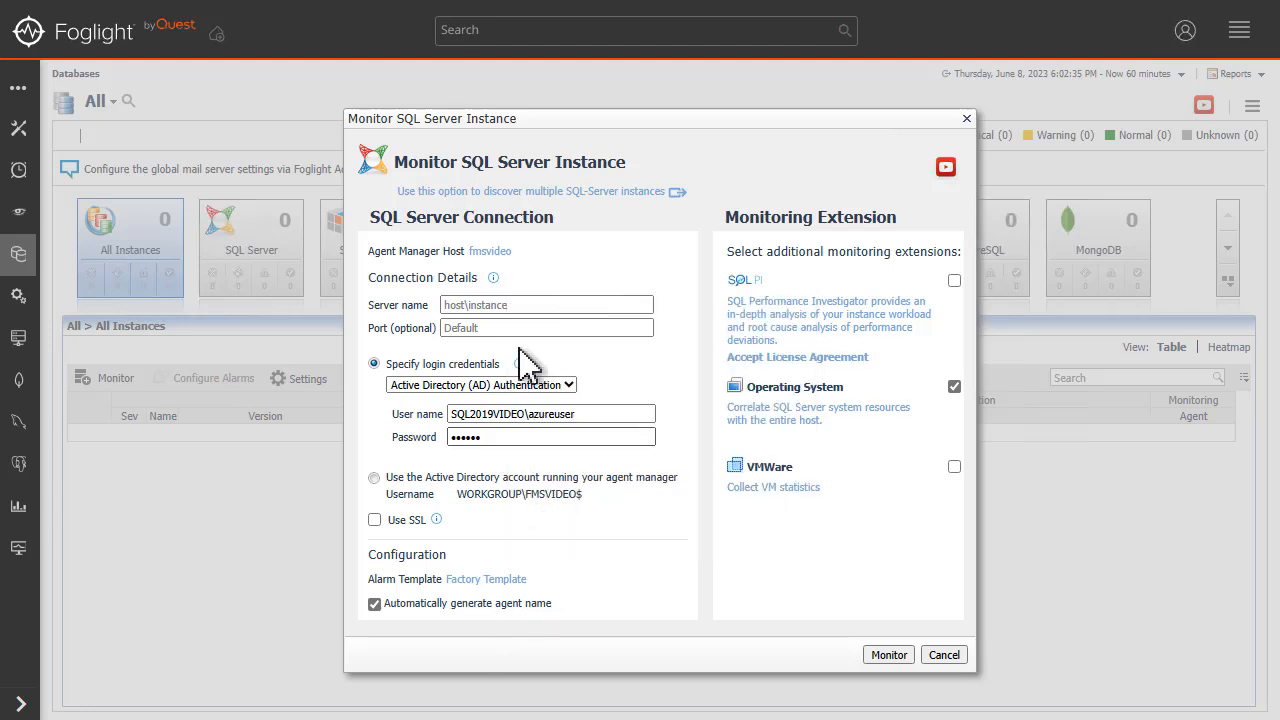
Enter SQL2019VIDEO as the server name of the instance to monitor
type("SQL2019VIDEO")
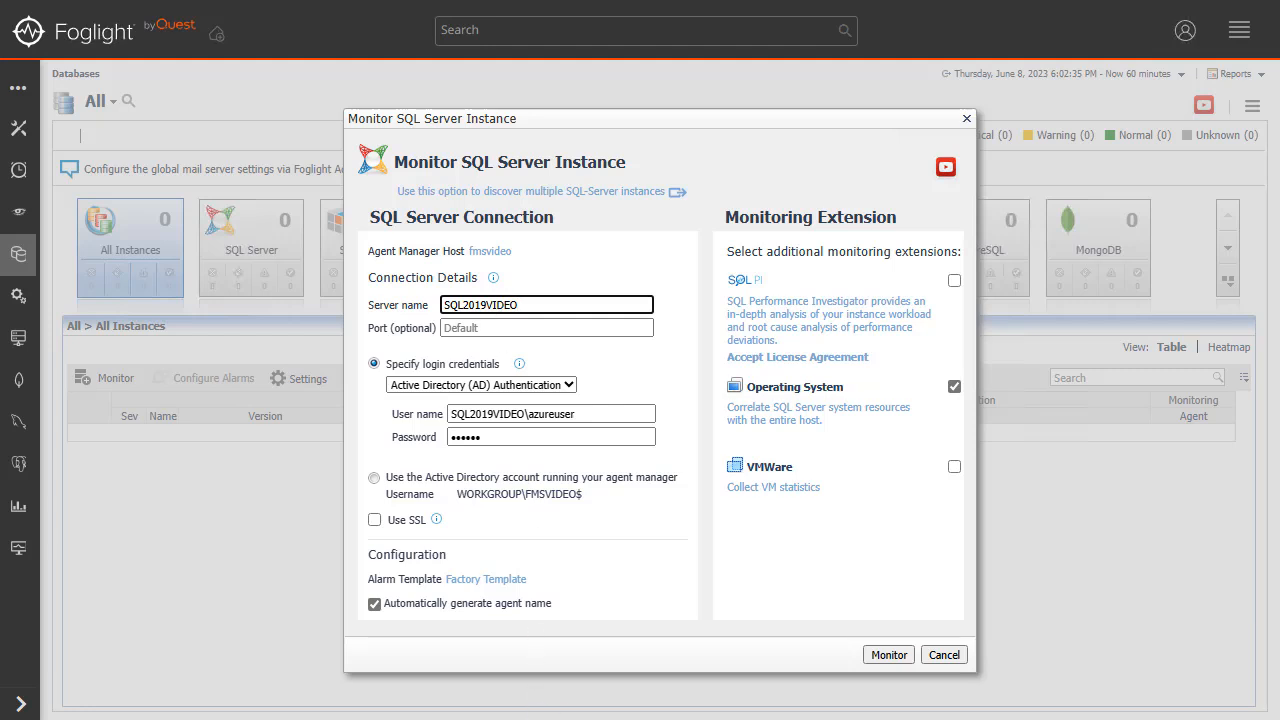
left_click(544, 304)
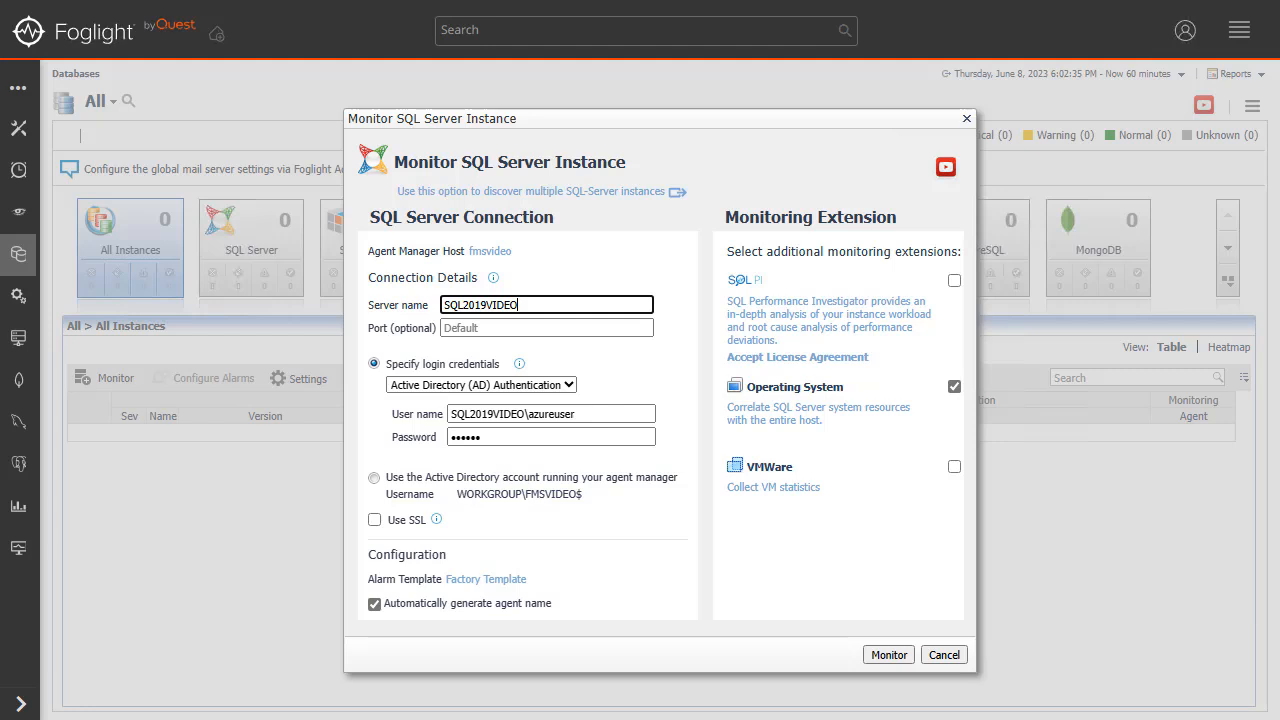
mouse_move(532, 716)
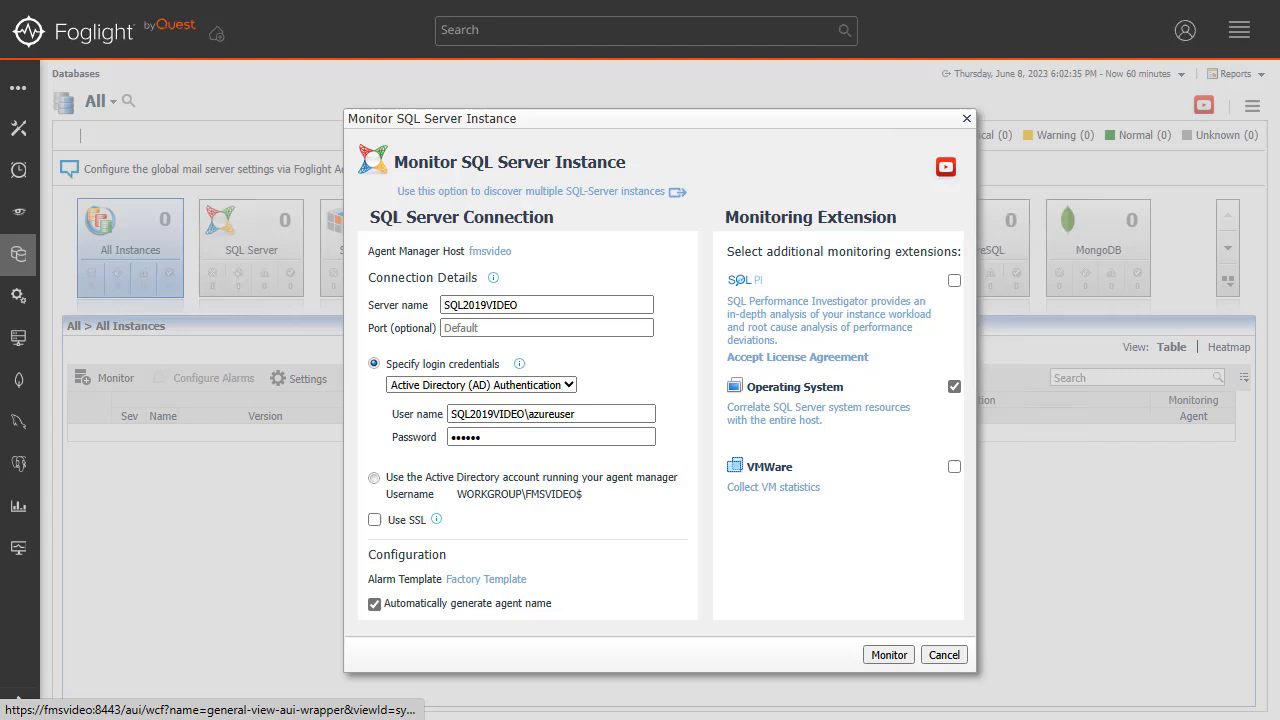
mouse_move(518, 364)
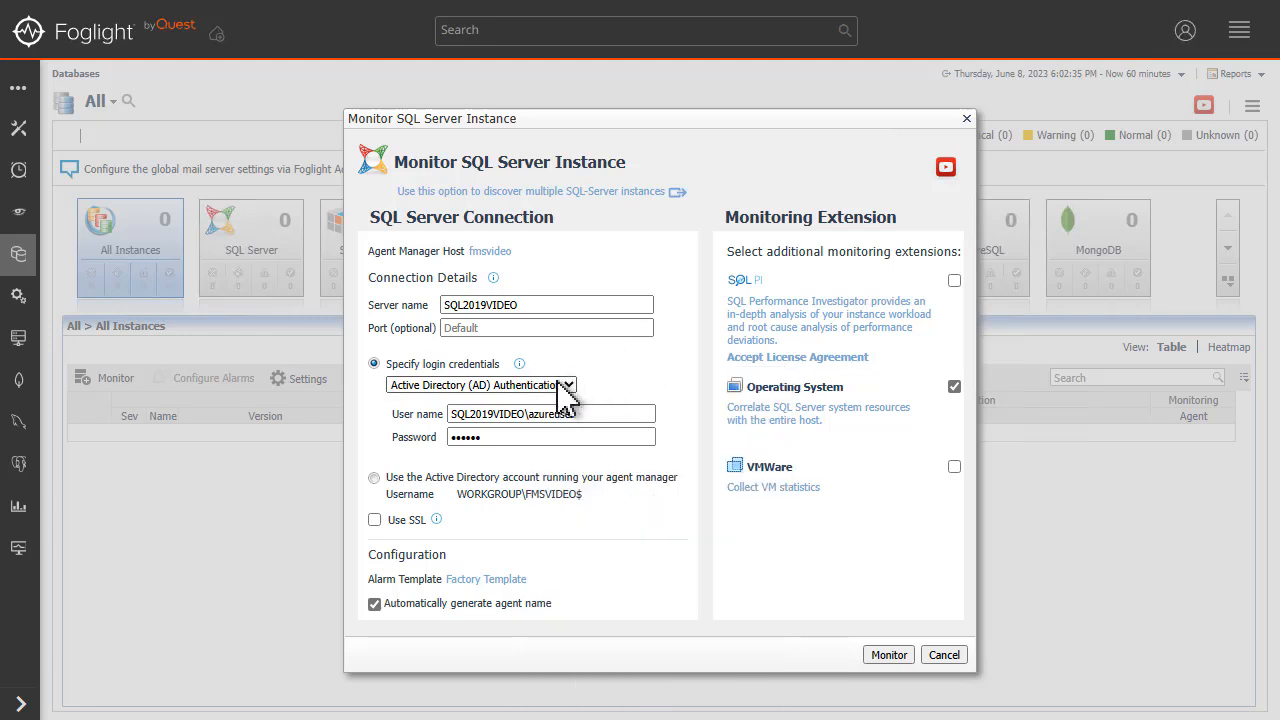
Use SQL Server Authentication with user foglight and its password, keeping automatic agent naming on
left_click(480, 384)
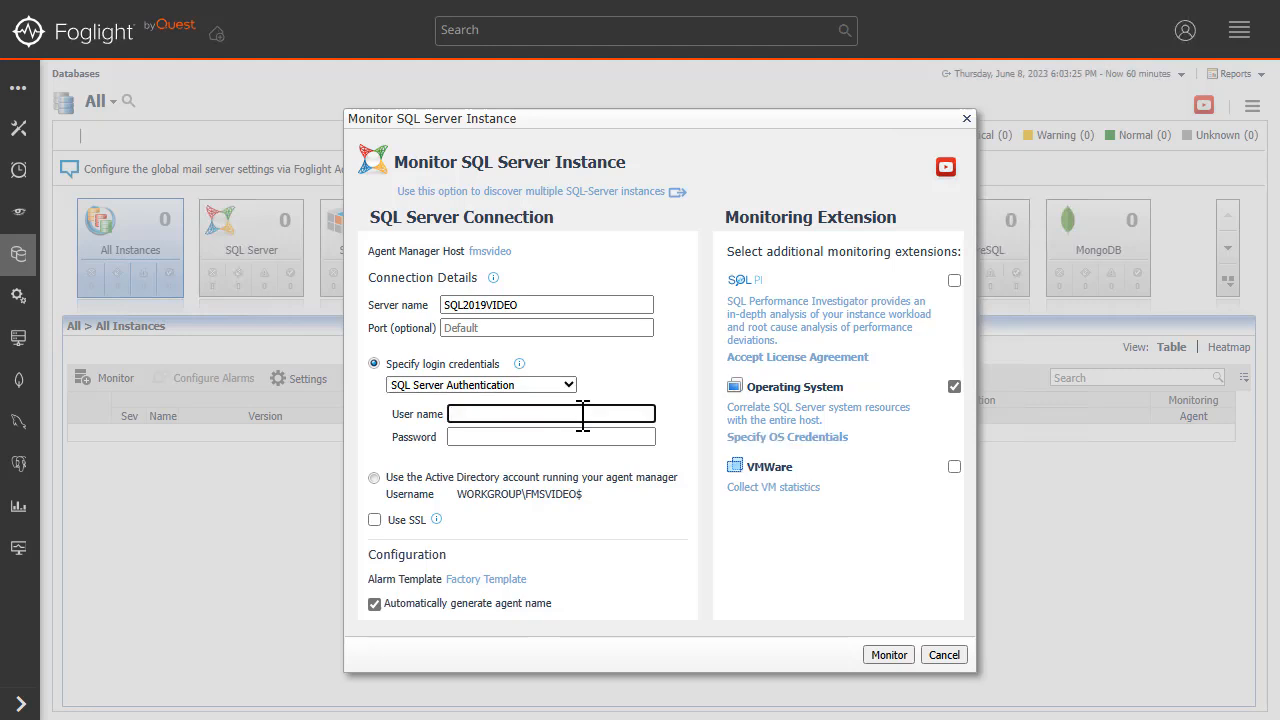
type("foglight")
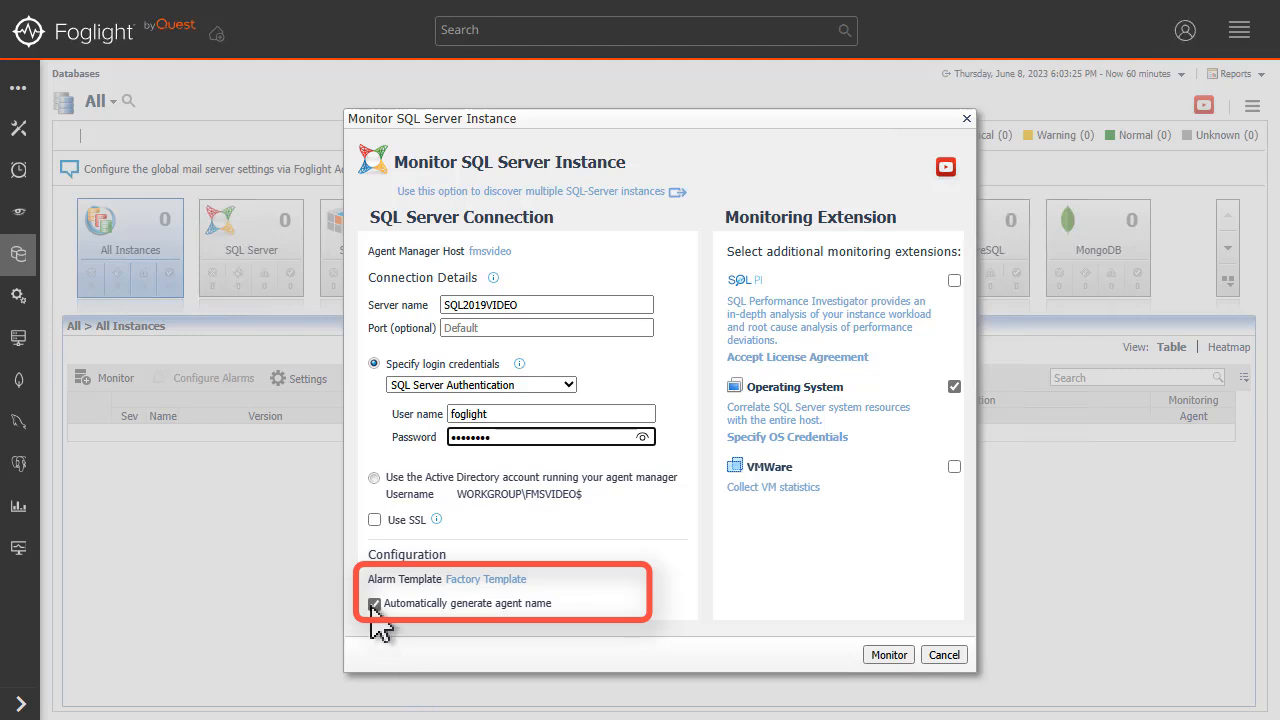
left_click(374, 604)
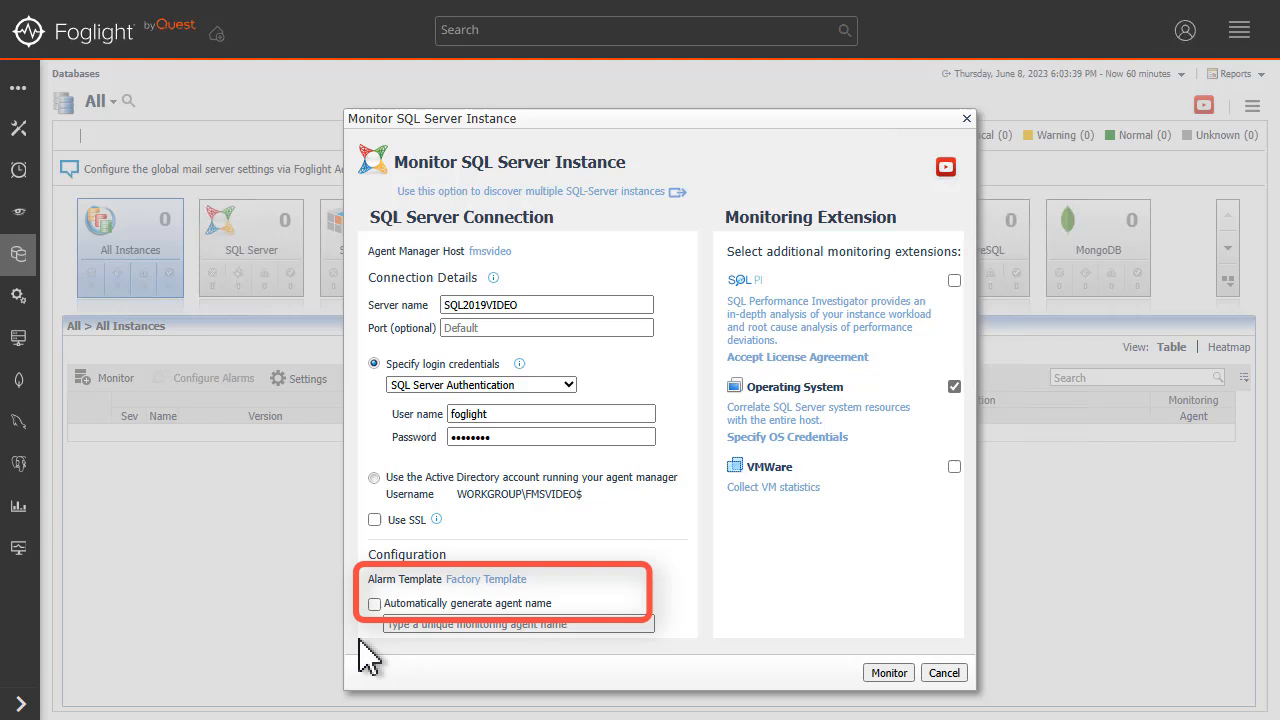
left_click(374, 604)
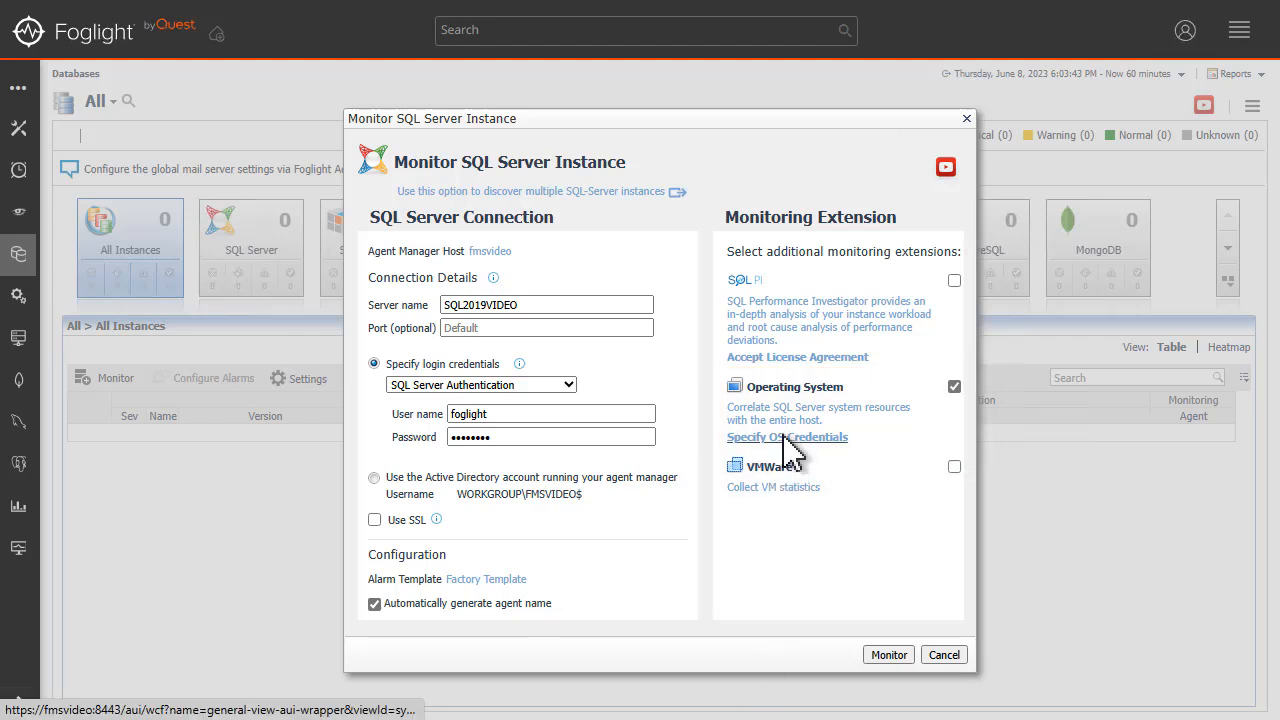
Set the Operating System host login to Windows authentication with the stored azureuser credential from DB-Agent Lockbox
left_click(788, 436)
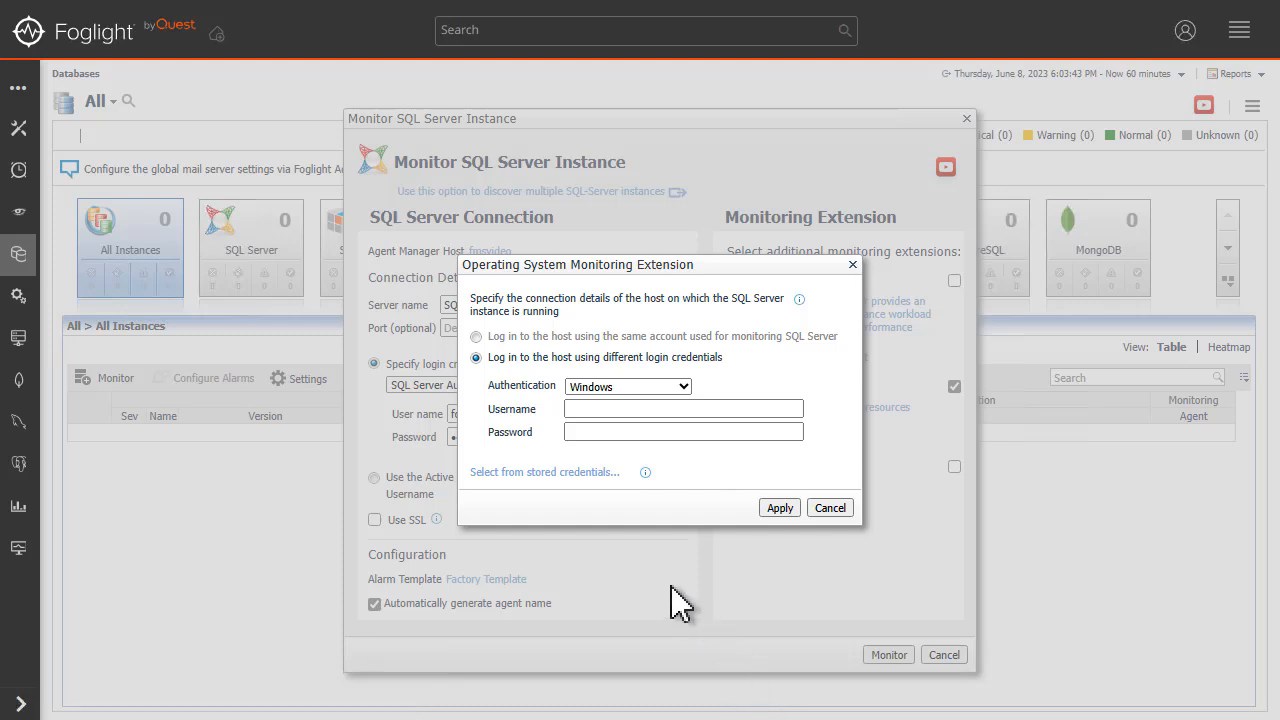
left_click(628, 386)
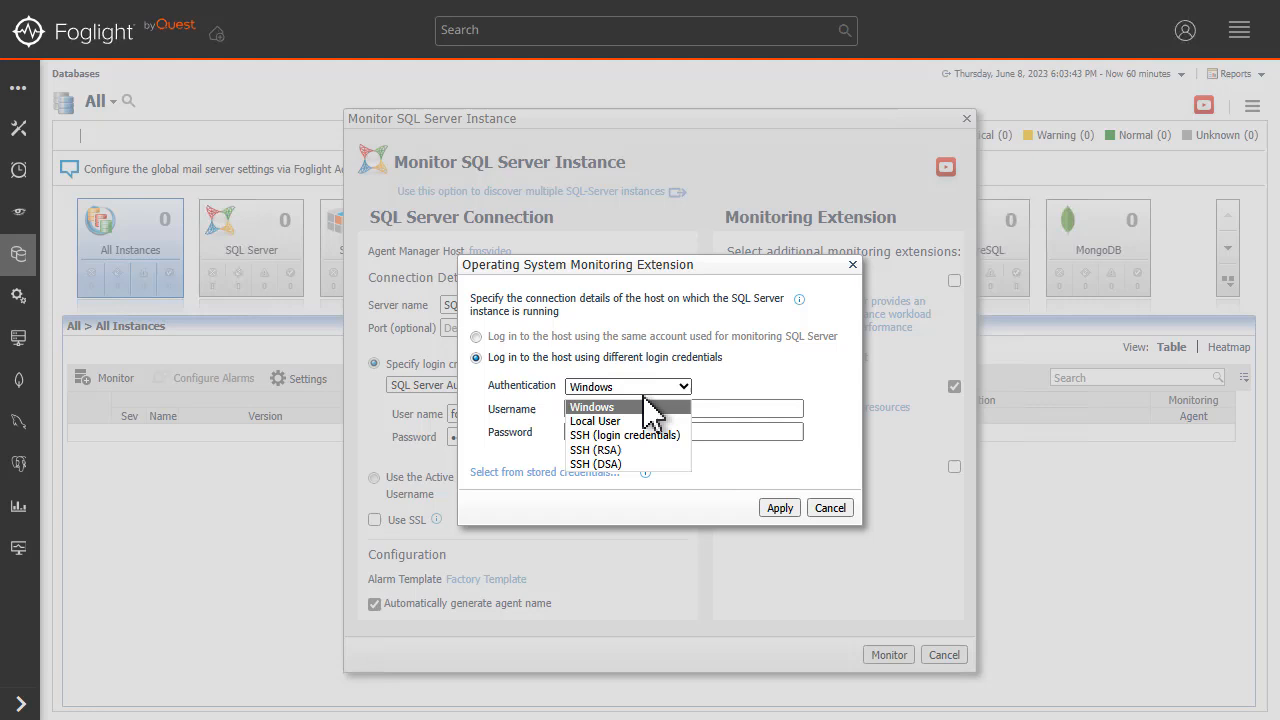
left_click(592, 408)
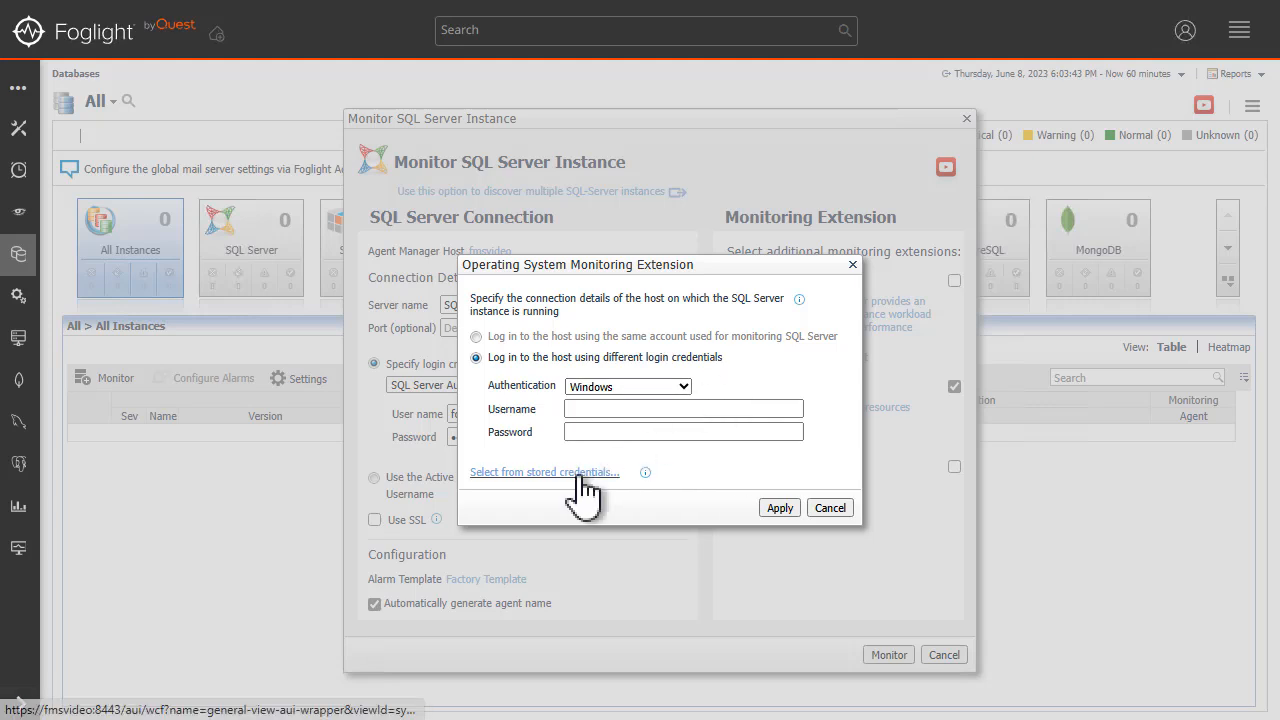
left_click(544, 472)
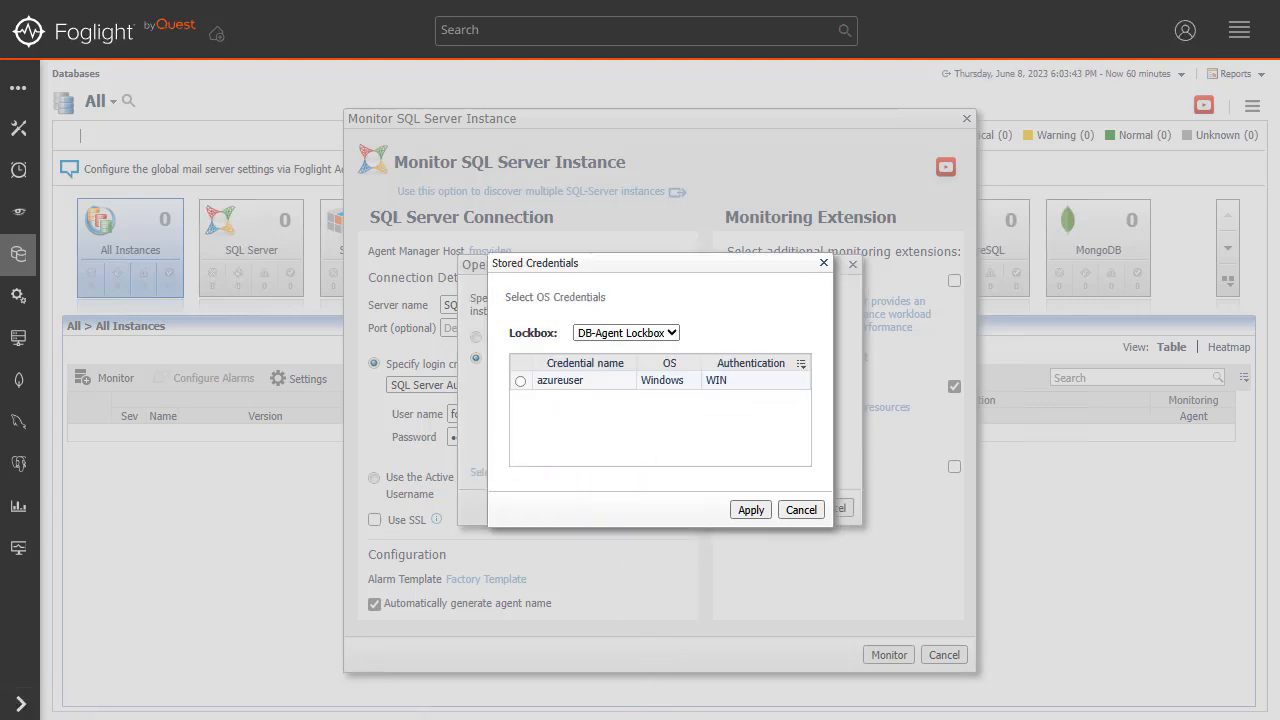
left_click(520, 380)
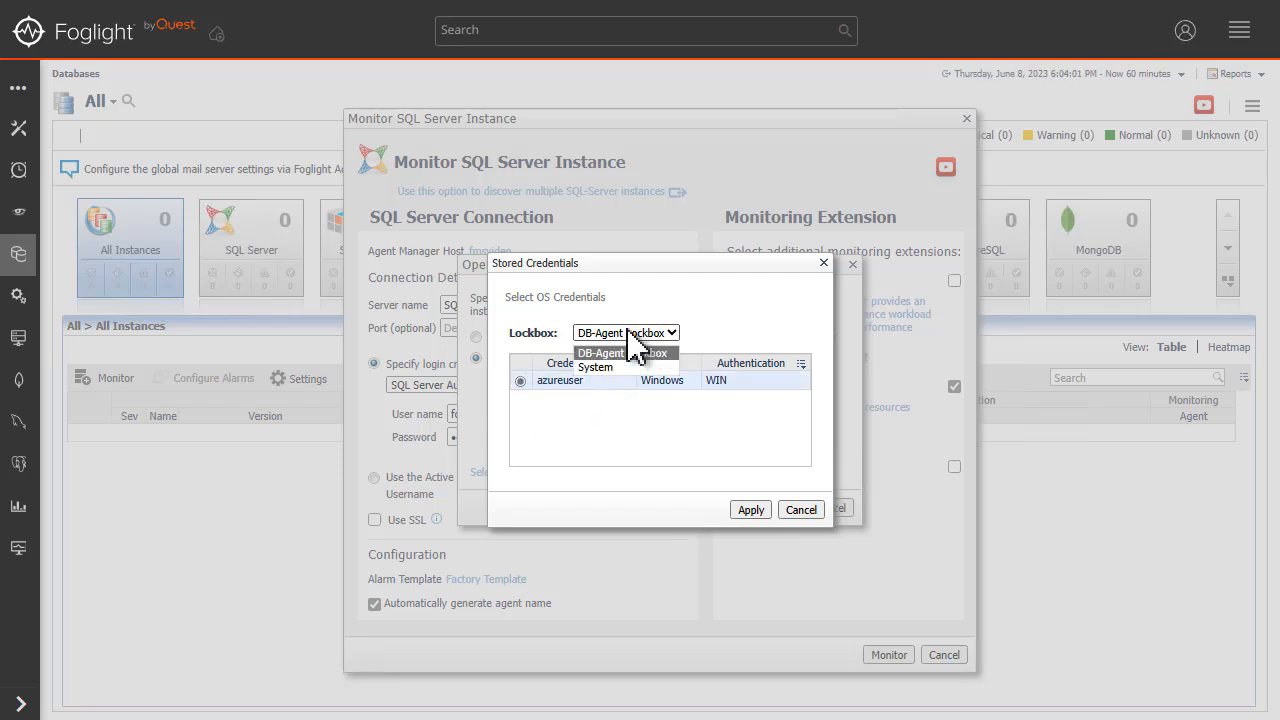
left_click(624, 352)
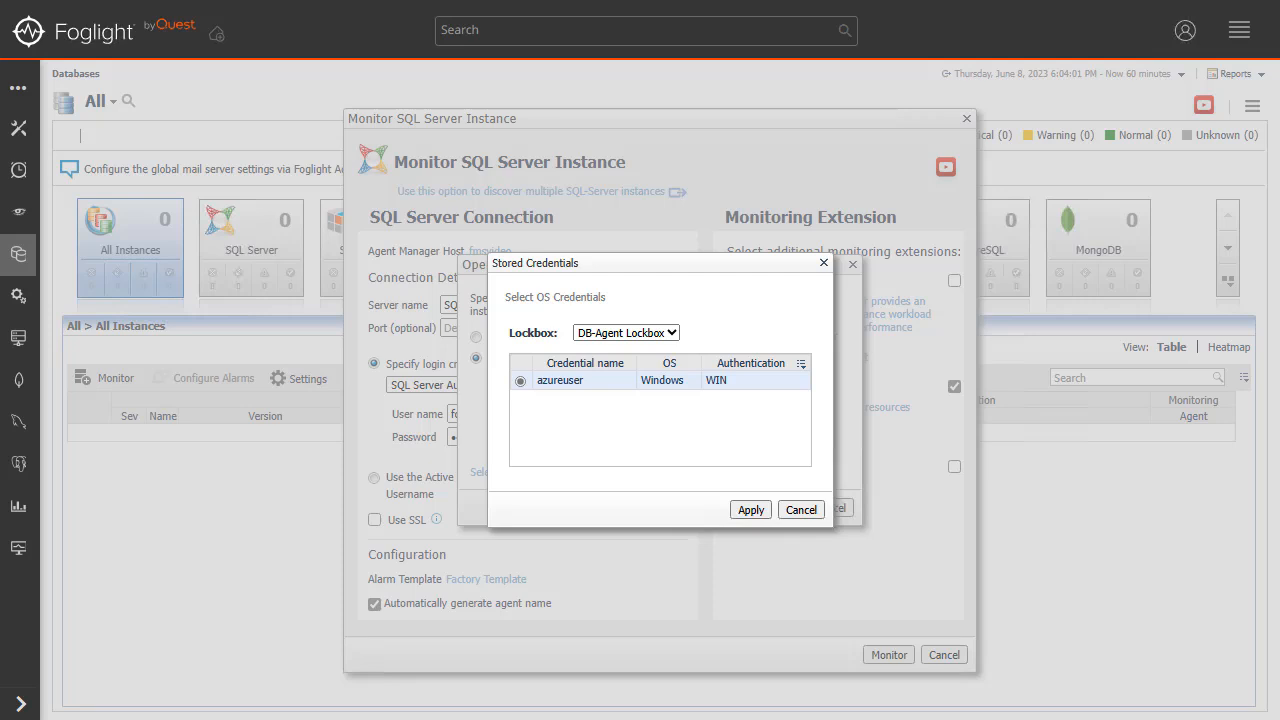
left_click(750, 510)
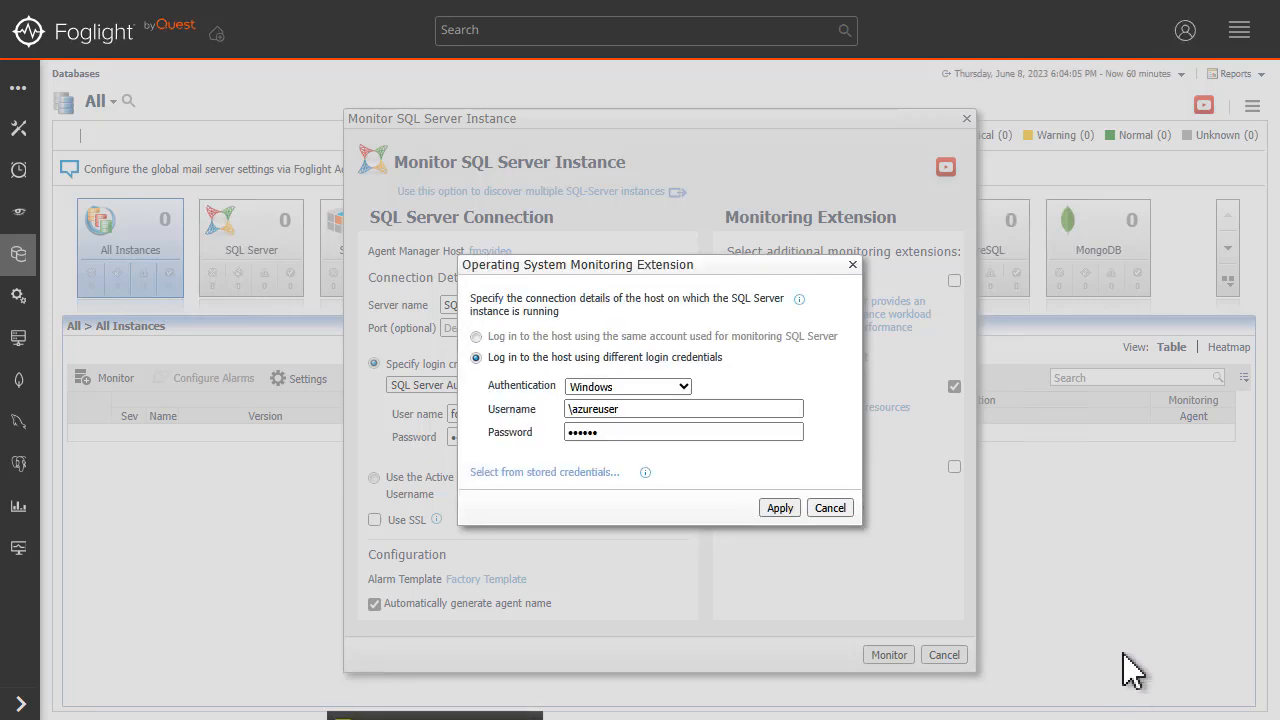
mouse_move(1156, 628)
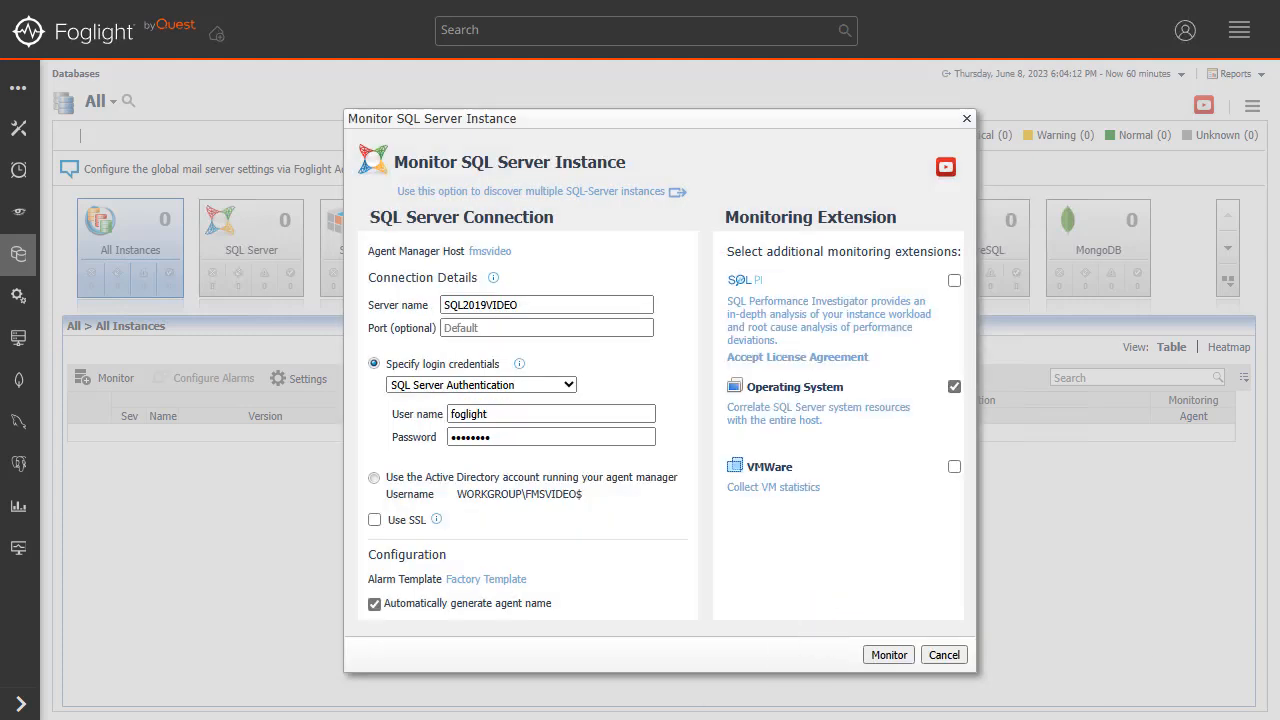
mouse_move(772, 488)
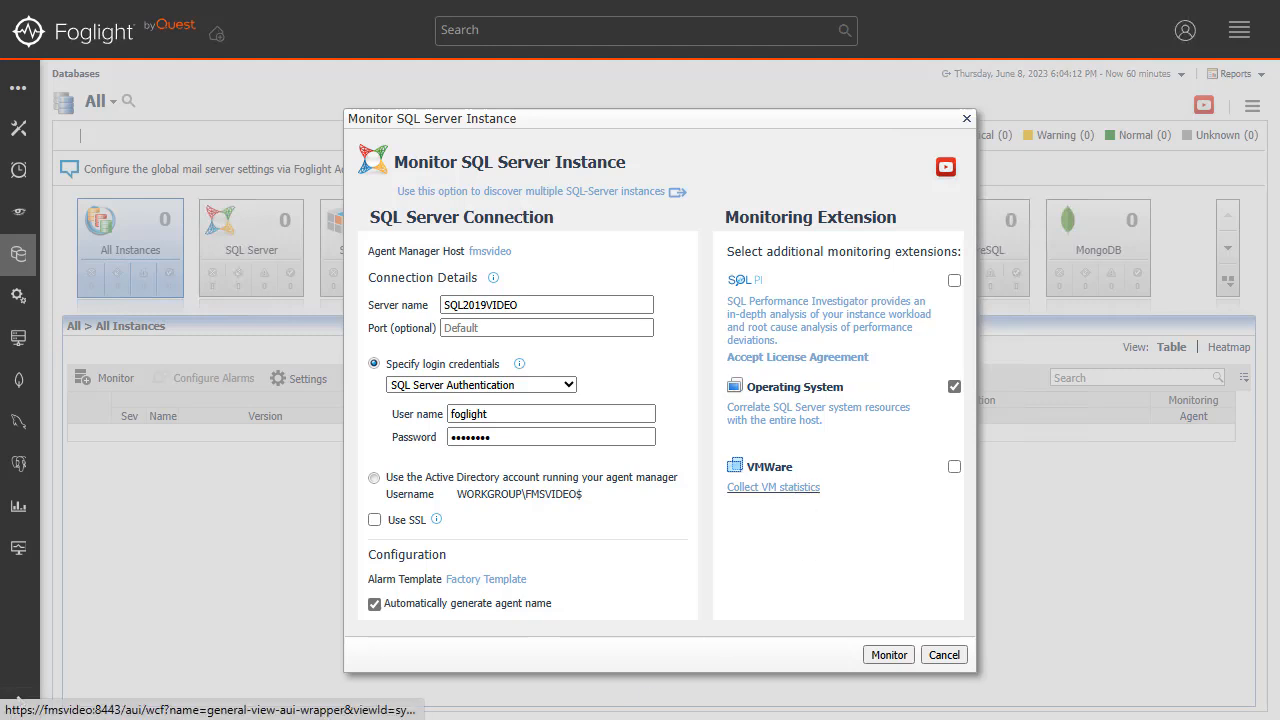
left_click(952, 466)
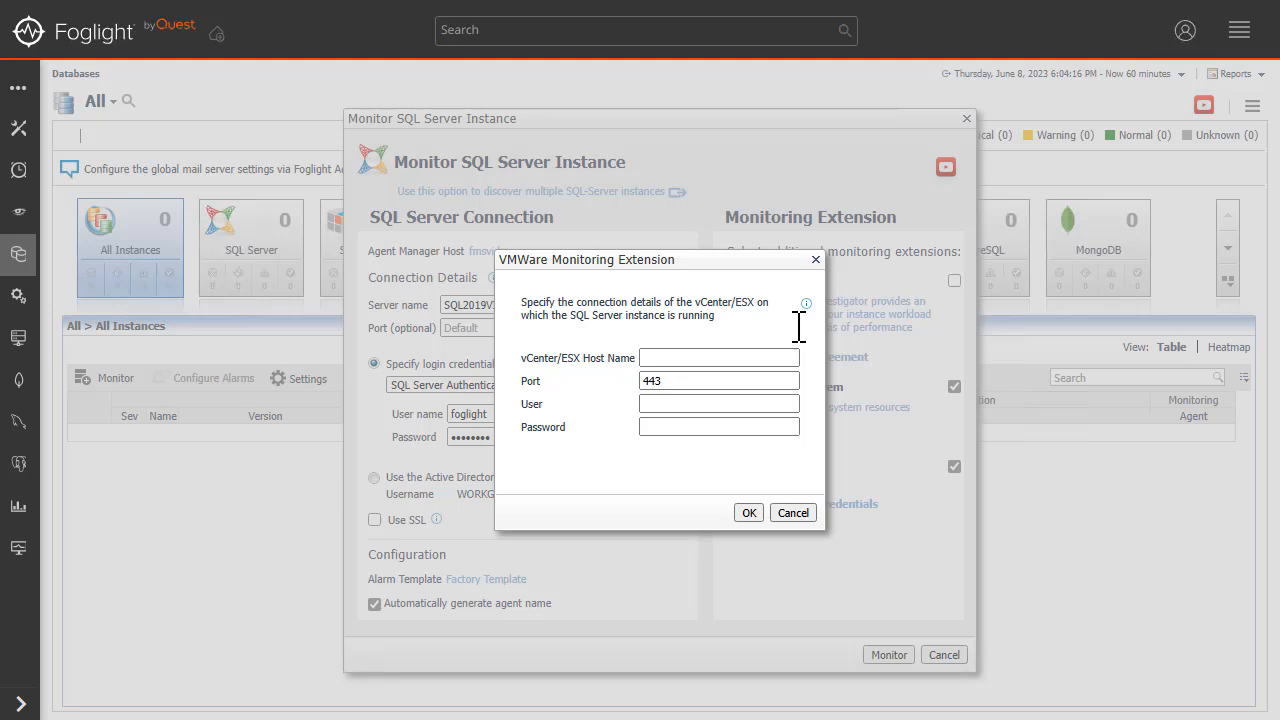
mouse_move(806, 304)
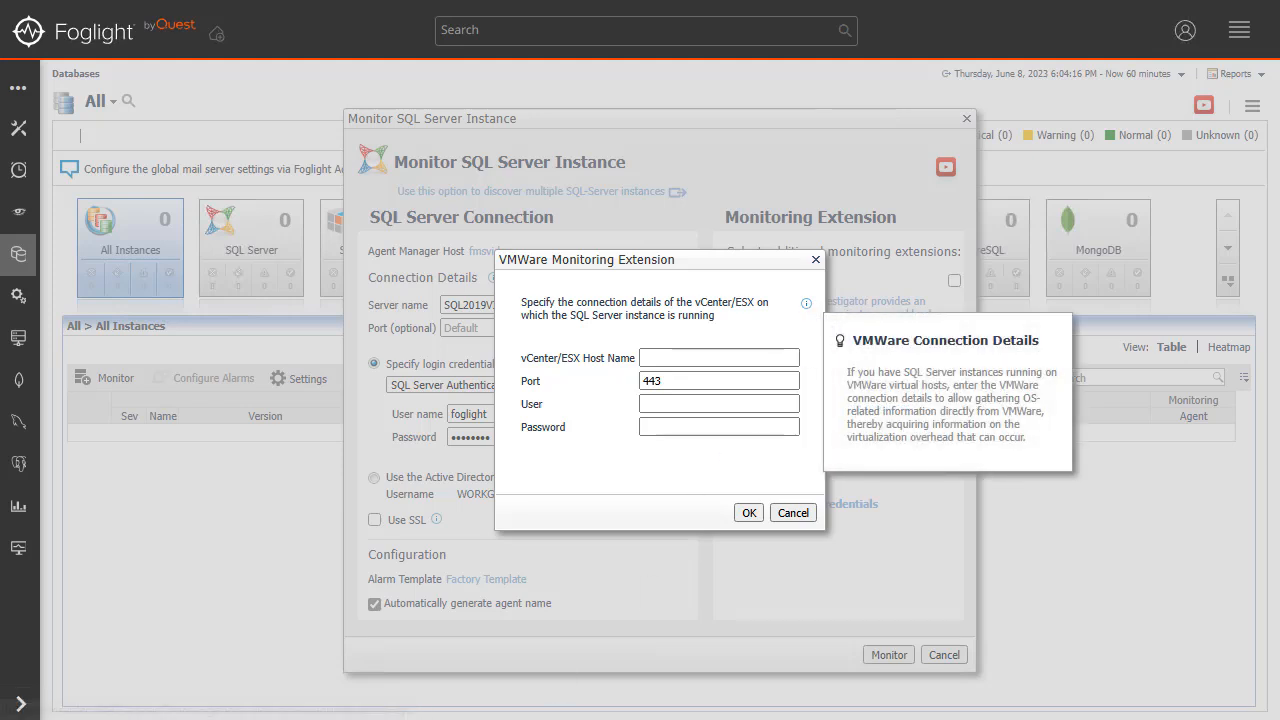
mouse_move(778, 716)
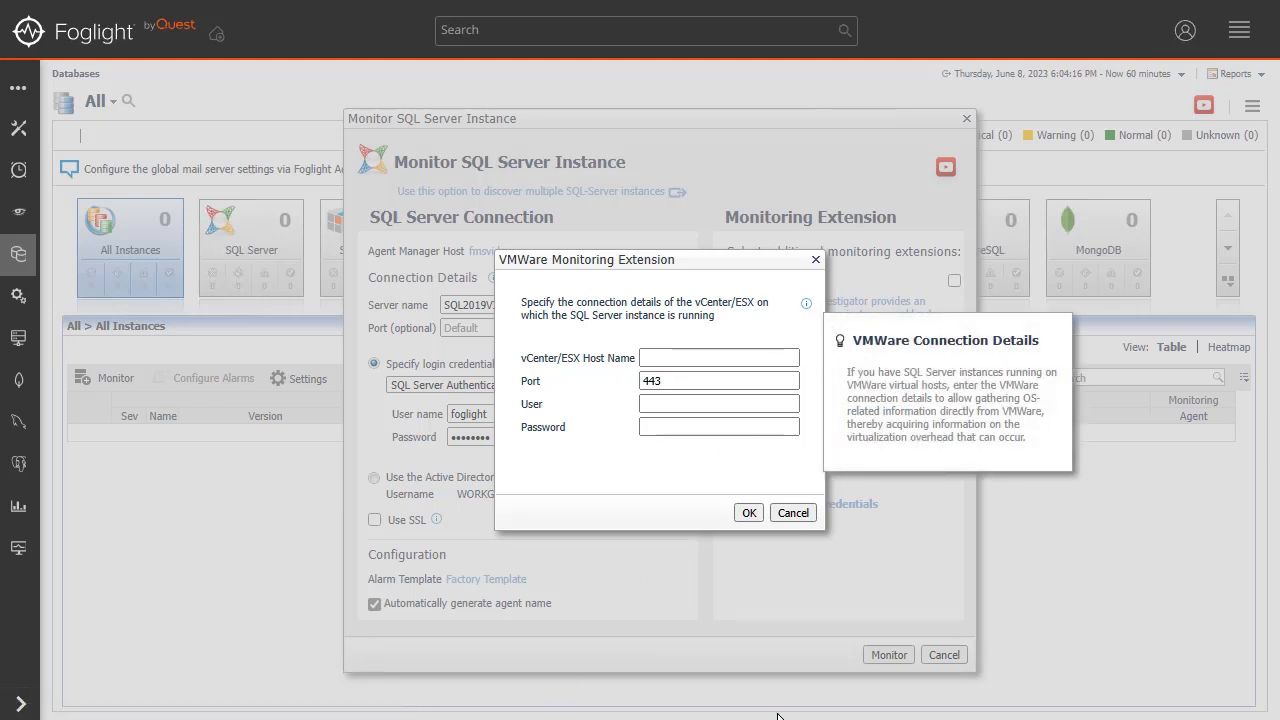
left_click(792, 512)
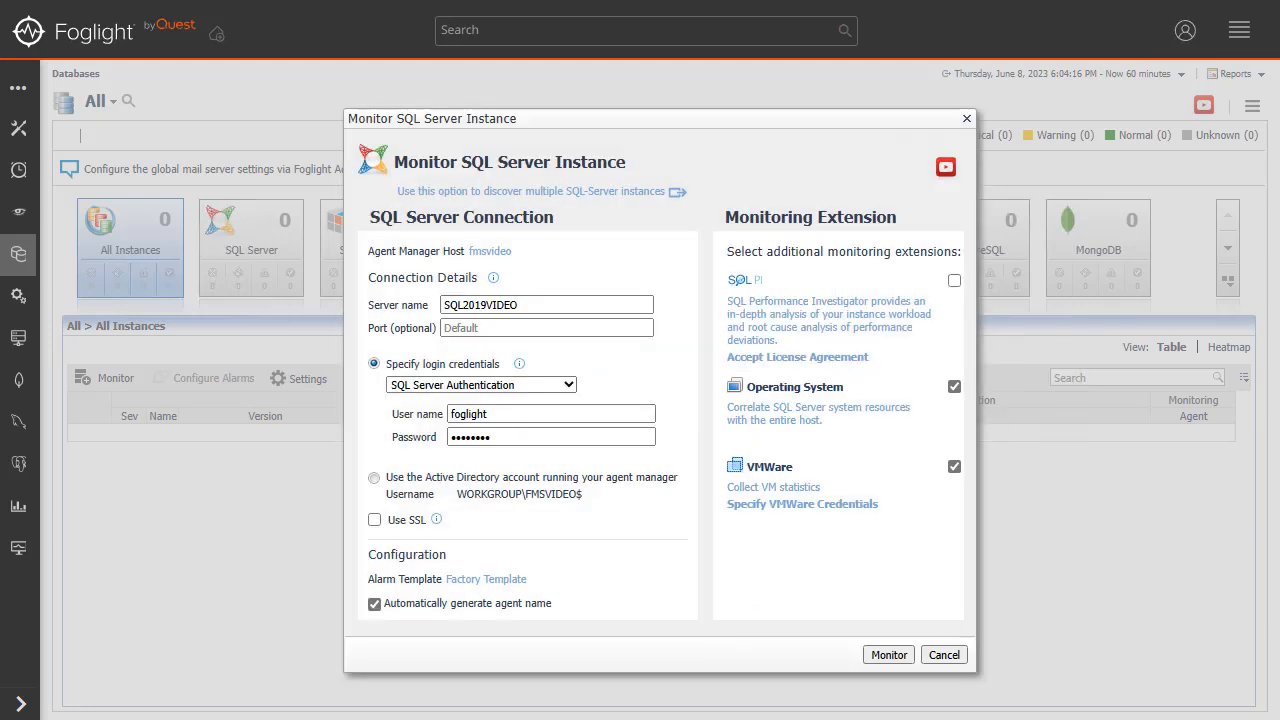
mouse_move(952, 488)
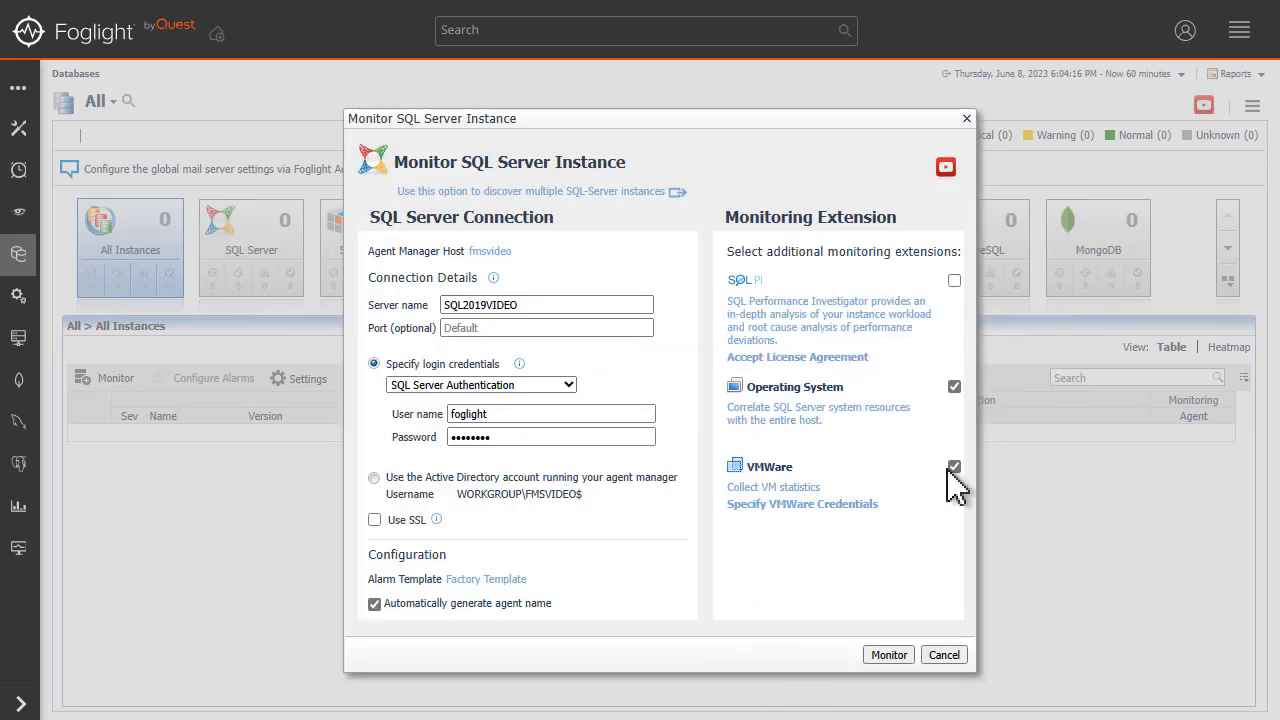
left_click(952, 466)
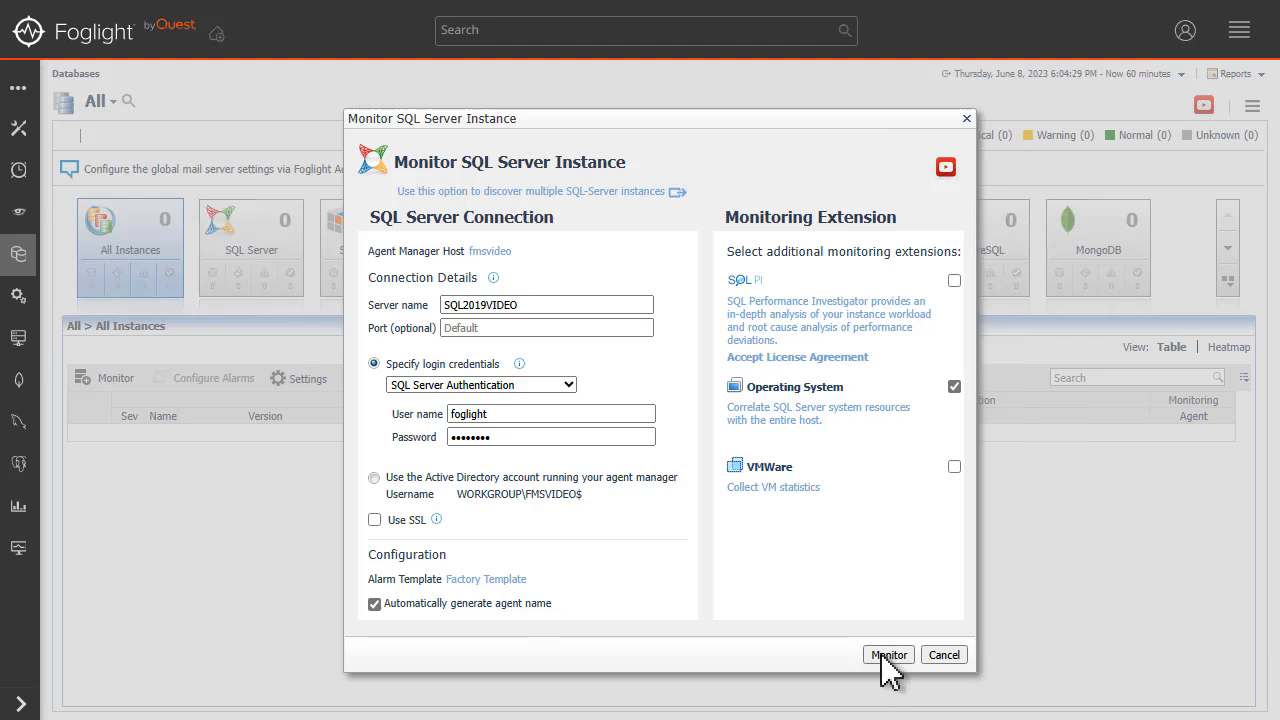
Start monitoring and choose Active Directory authentication for the sysadmin in the privileges prompt
left_click(888, 654)
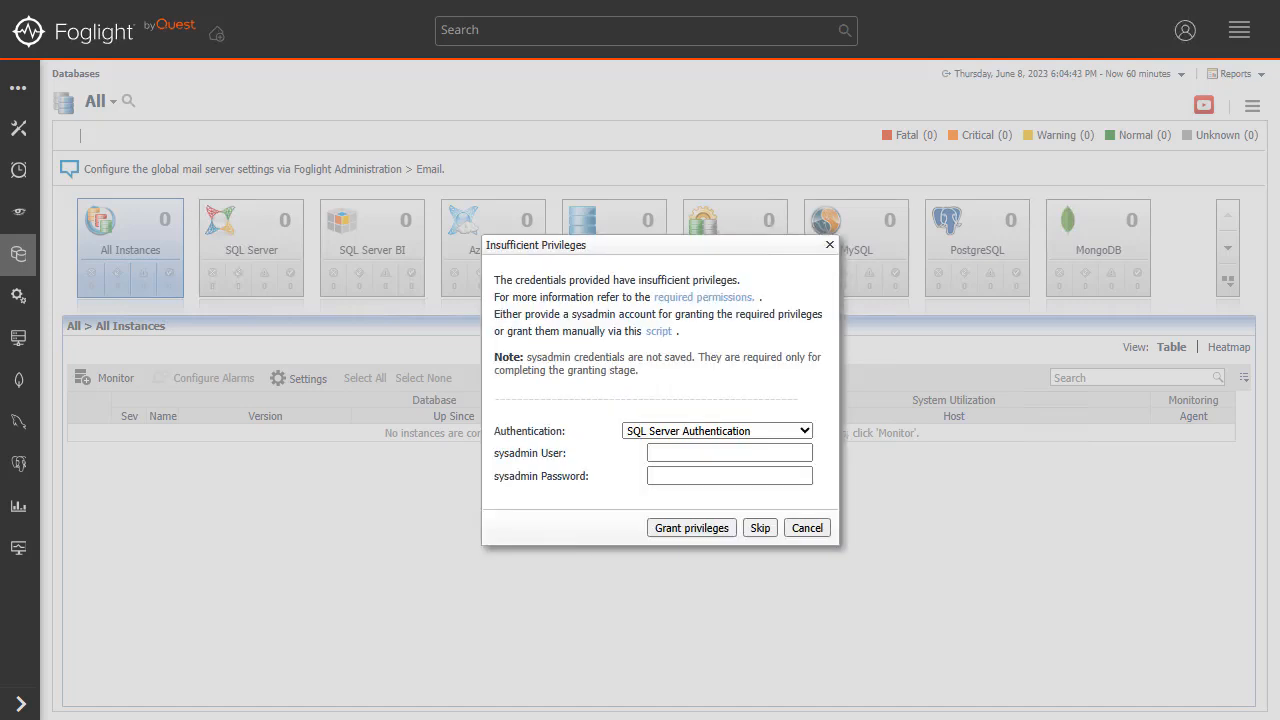
left_click(716, 430)
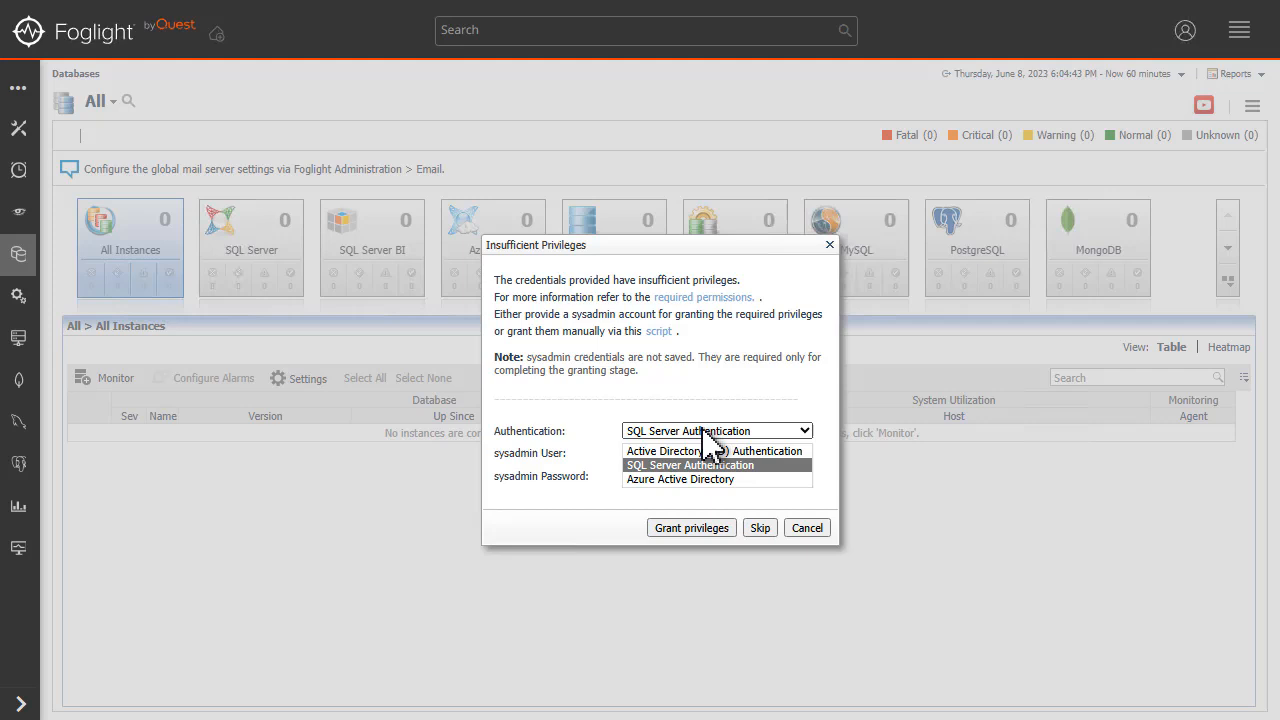
left_click(664, 450)
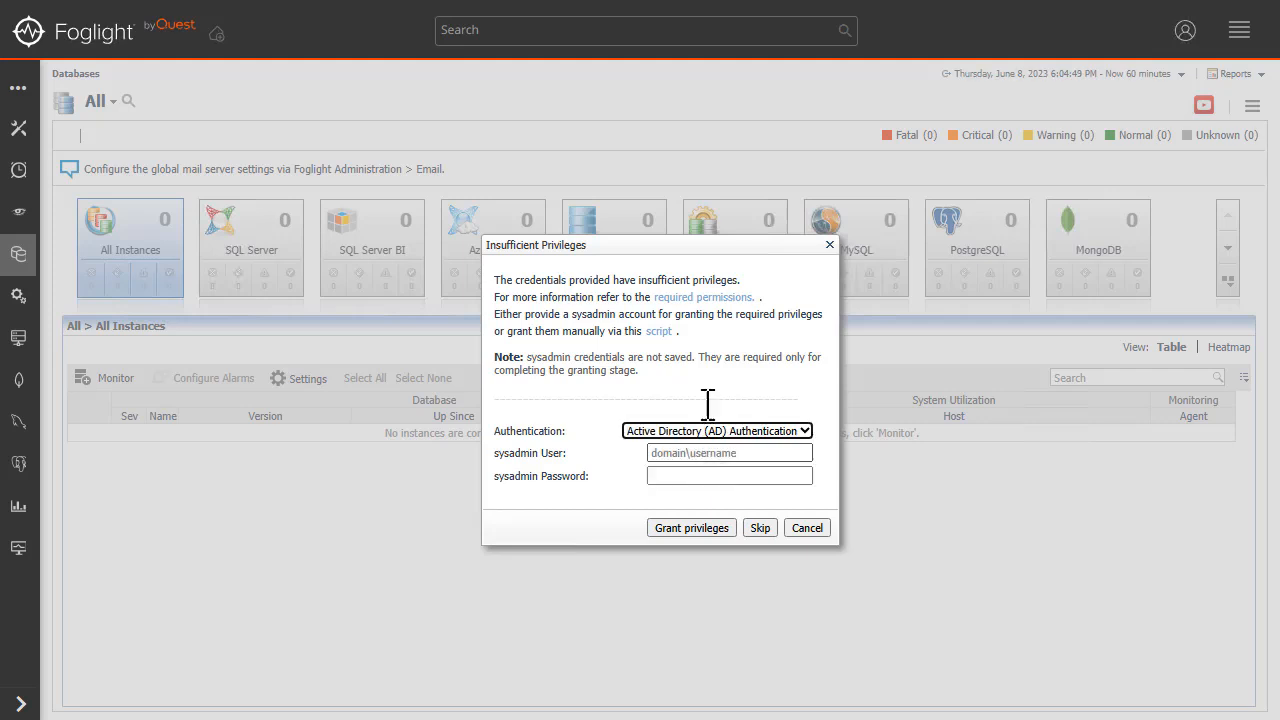
mouse_move(692, 316)
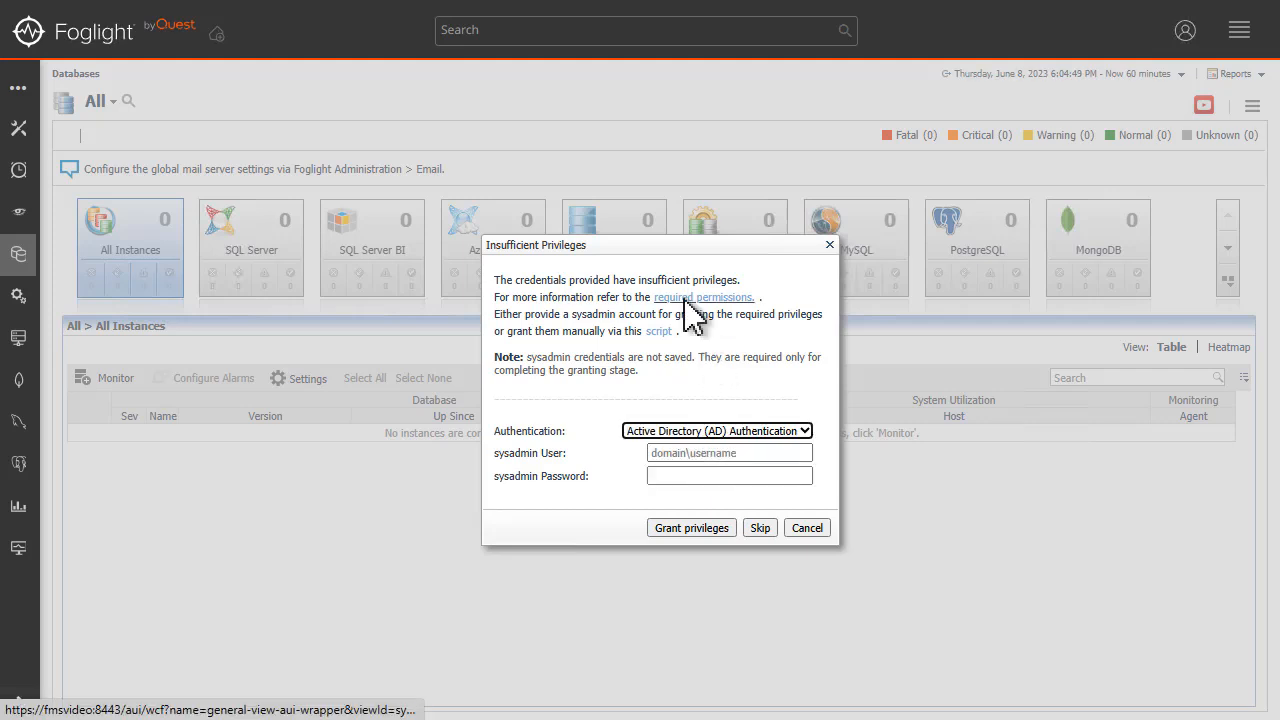
Review the manual grant script, then enter sysadmin user SQL2019VIDEO\azureuser with its password
left_click(660, 332)
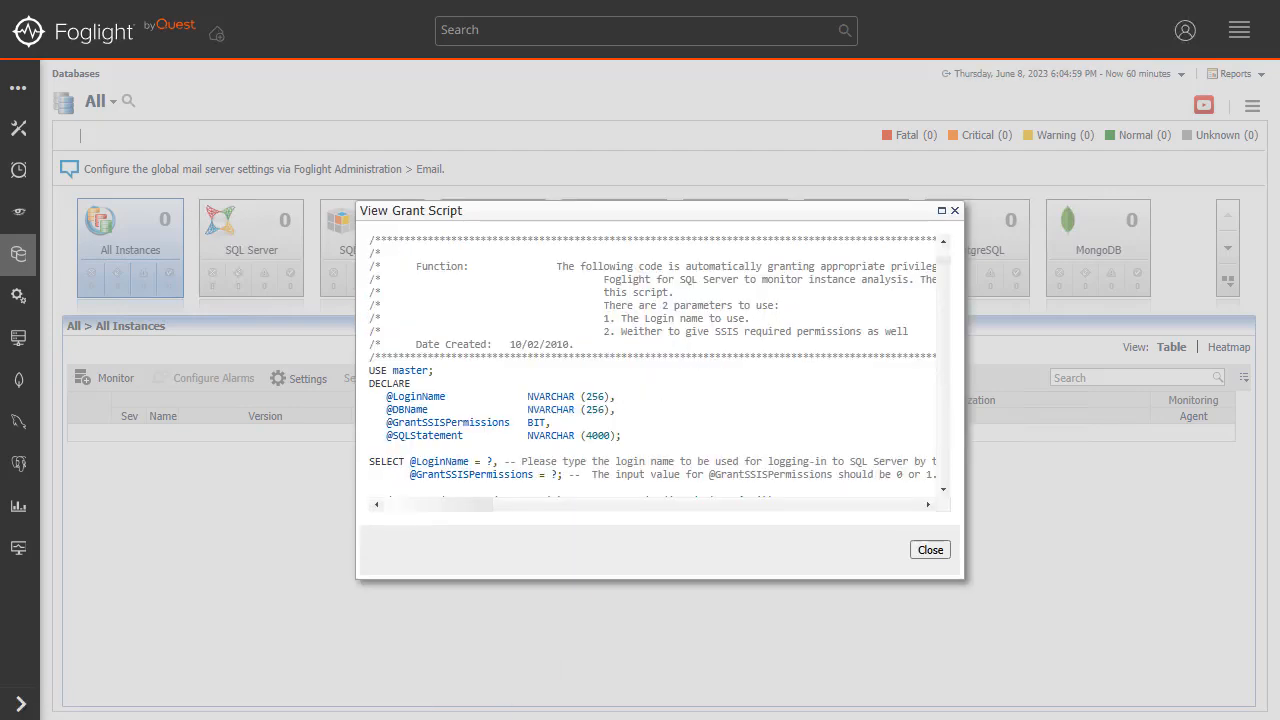
scroll("down", 3)
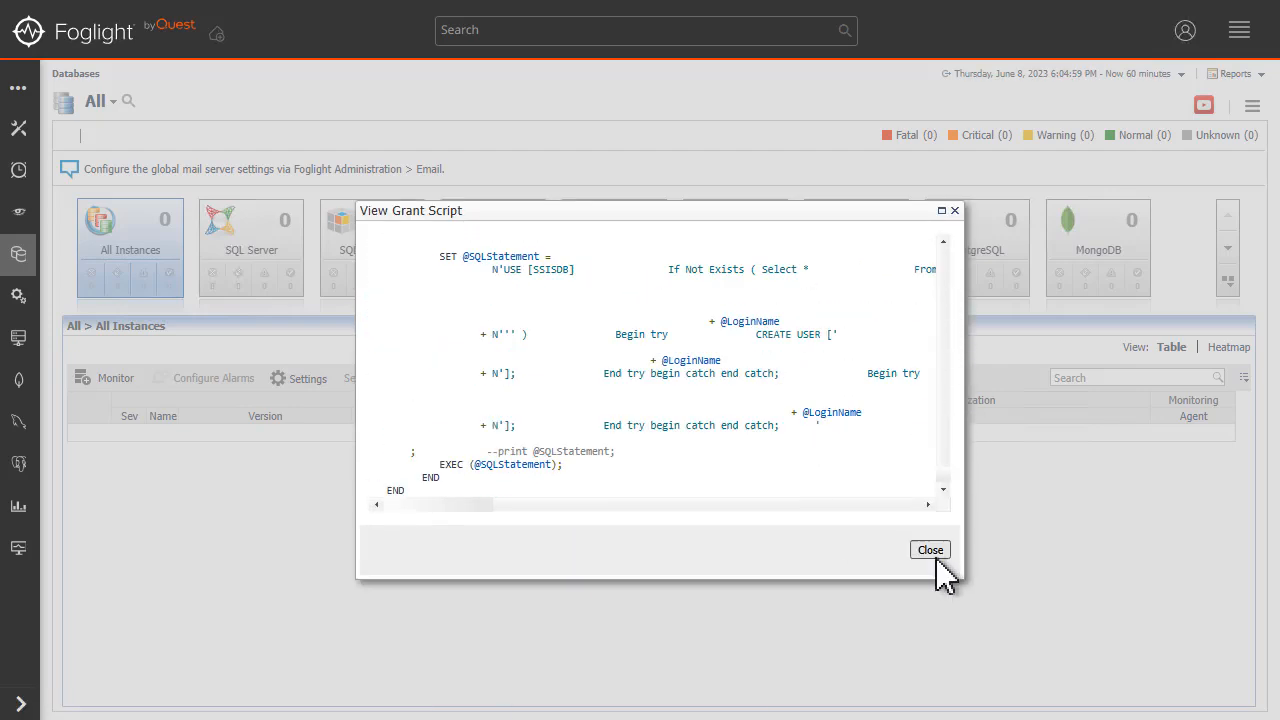
left_click(930, 548)
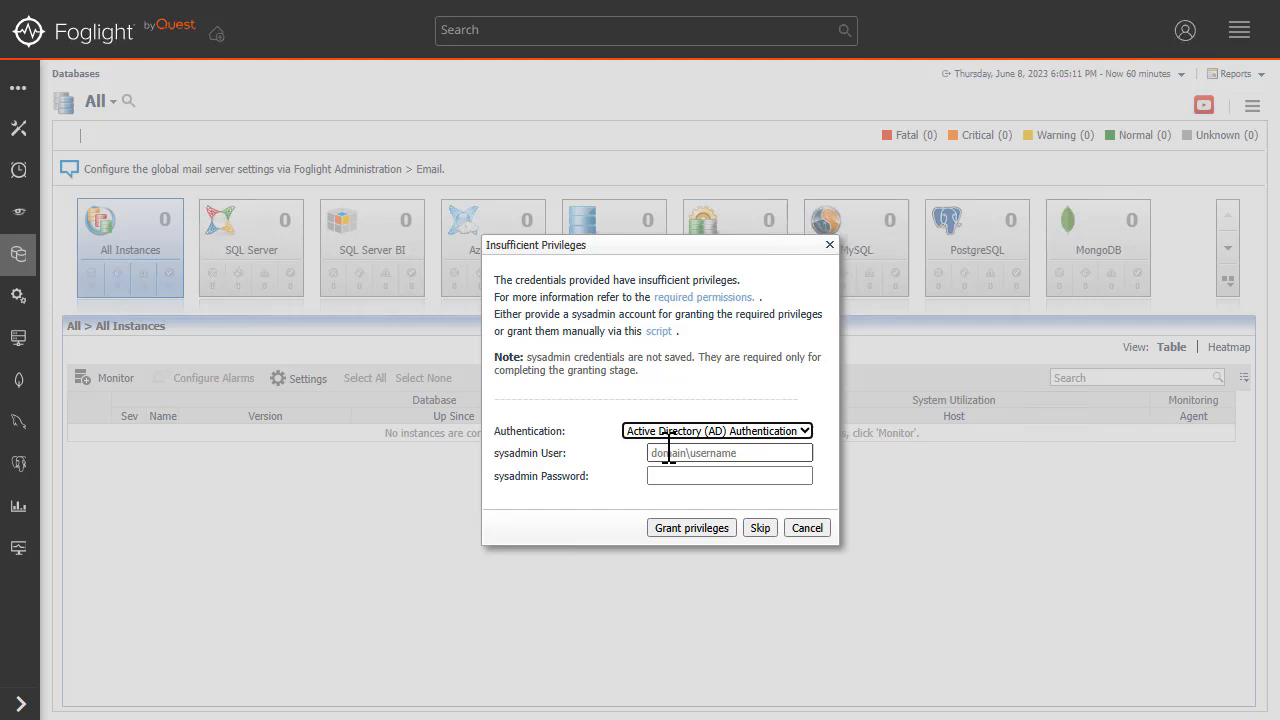
type("SQL2019")
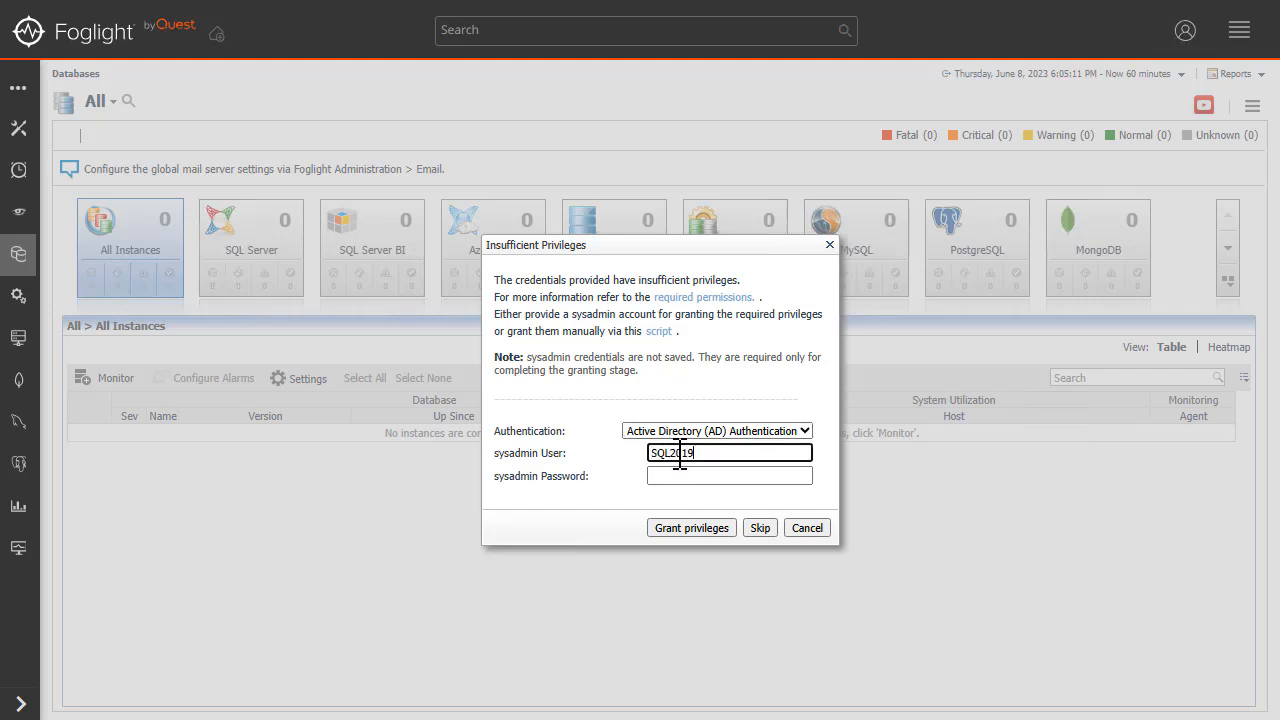
type("VIDEO\\azureuser")
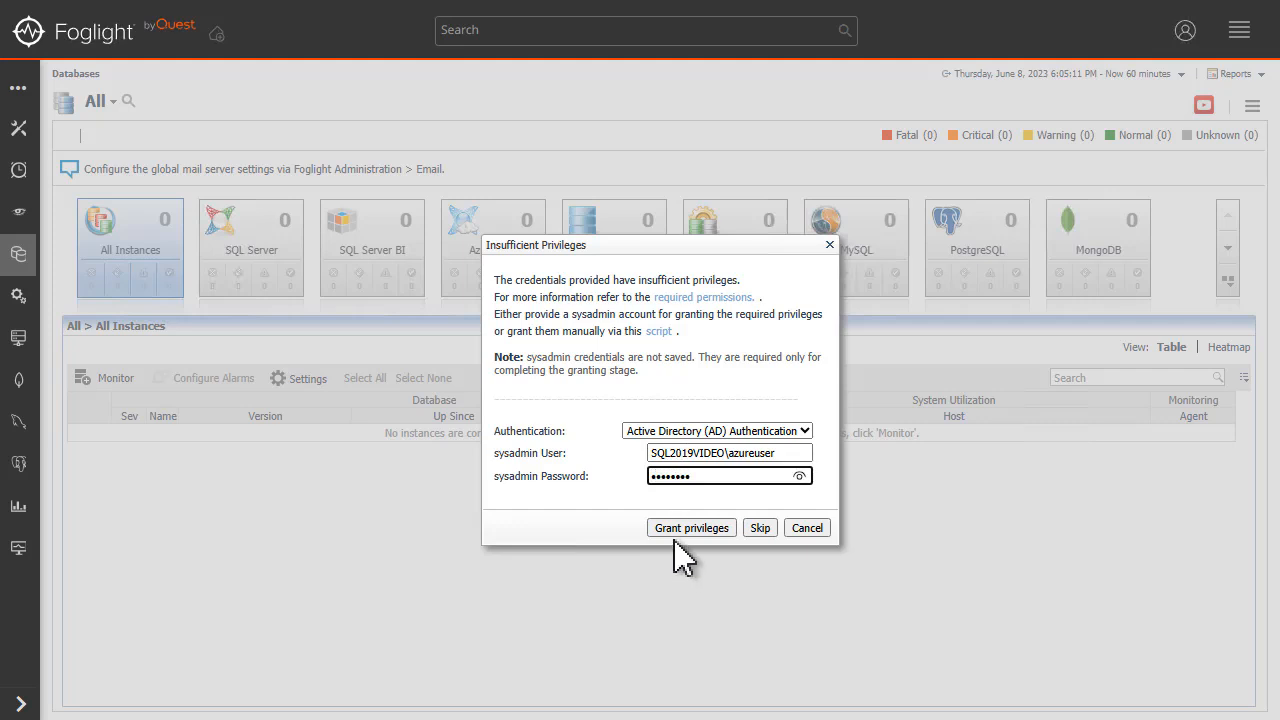
Grant privileges, finish the setup and refresh so SQL2019VIDEO appears in All Instances
left_click(692, 528)
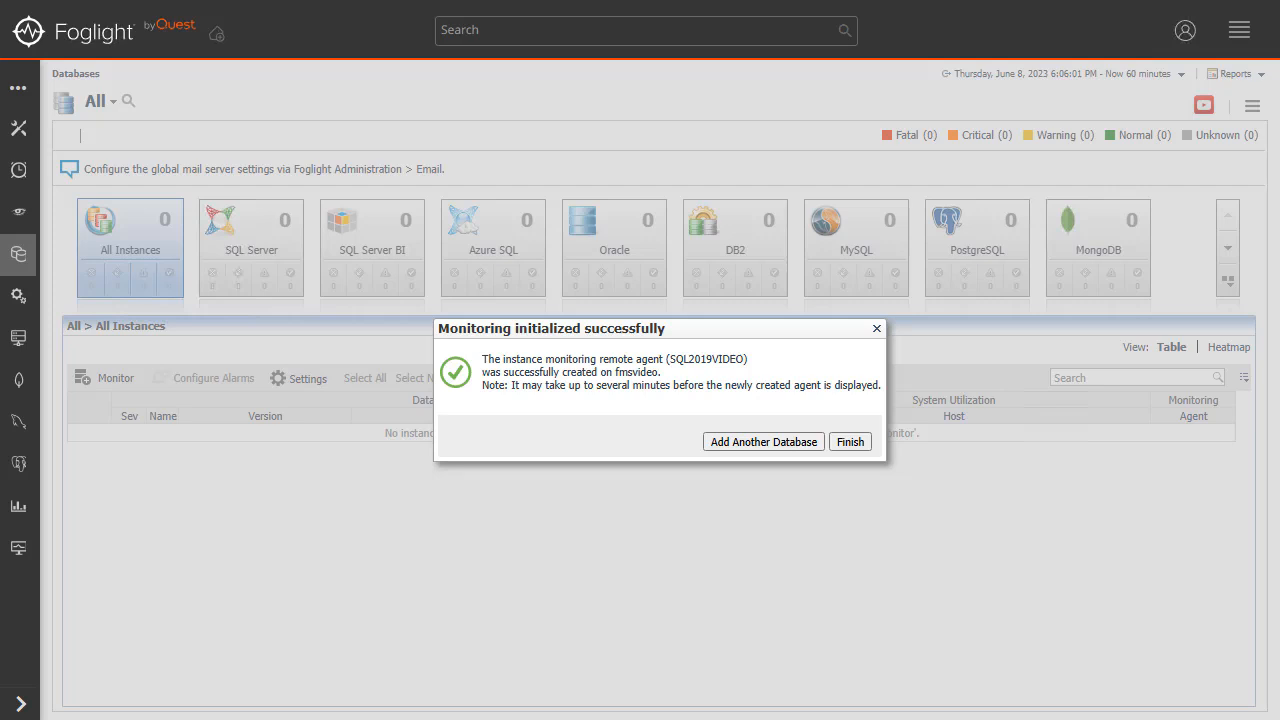
left_click(848, 442)
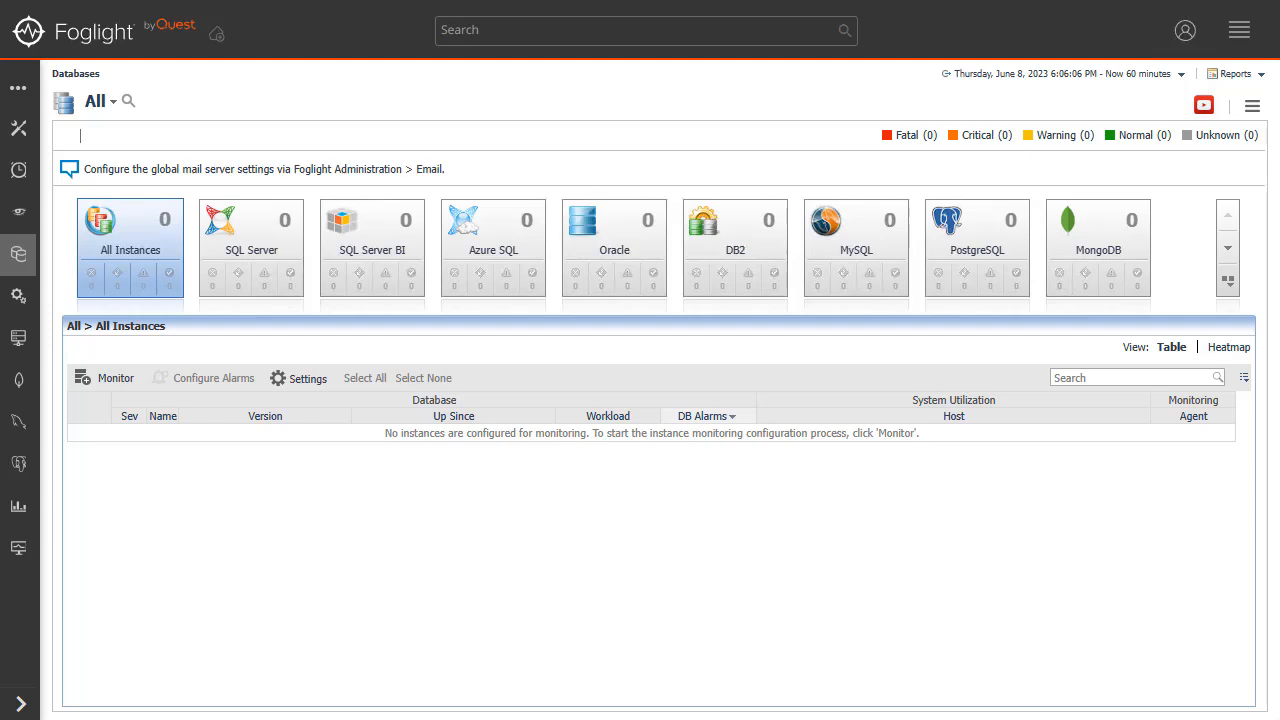
left_click(104, 378)
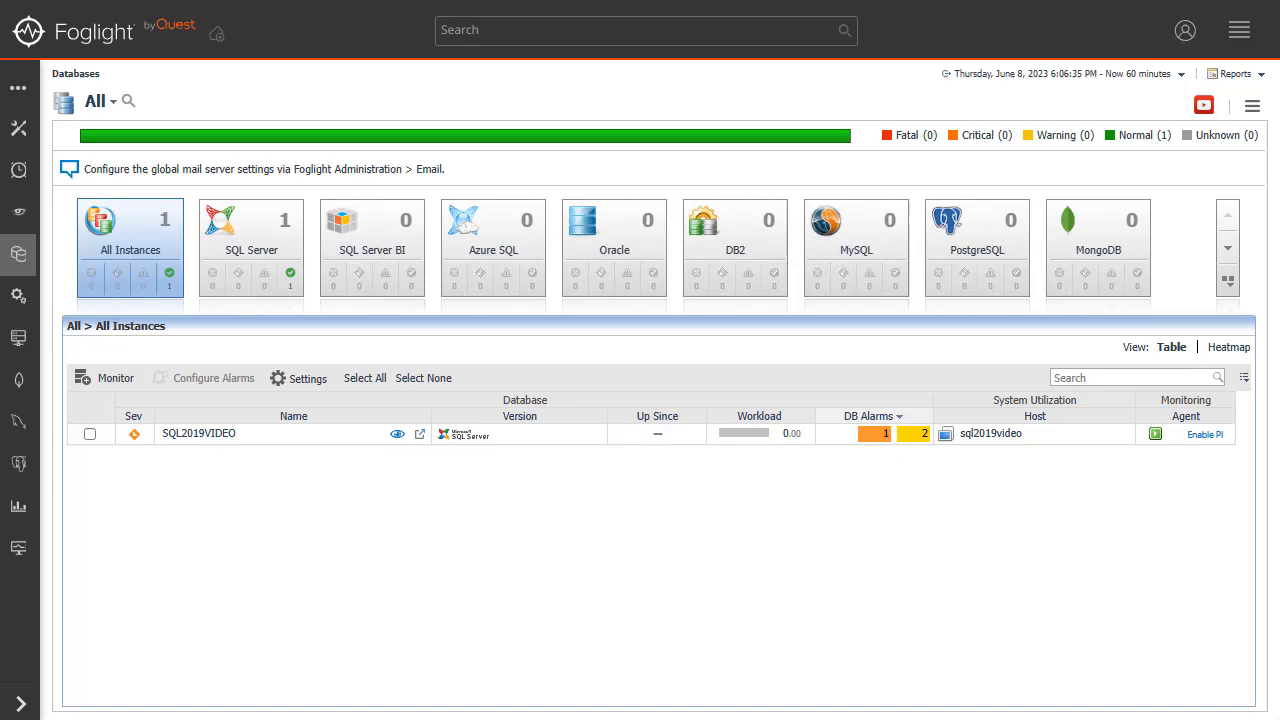